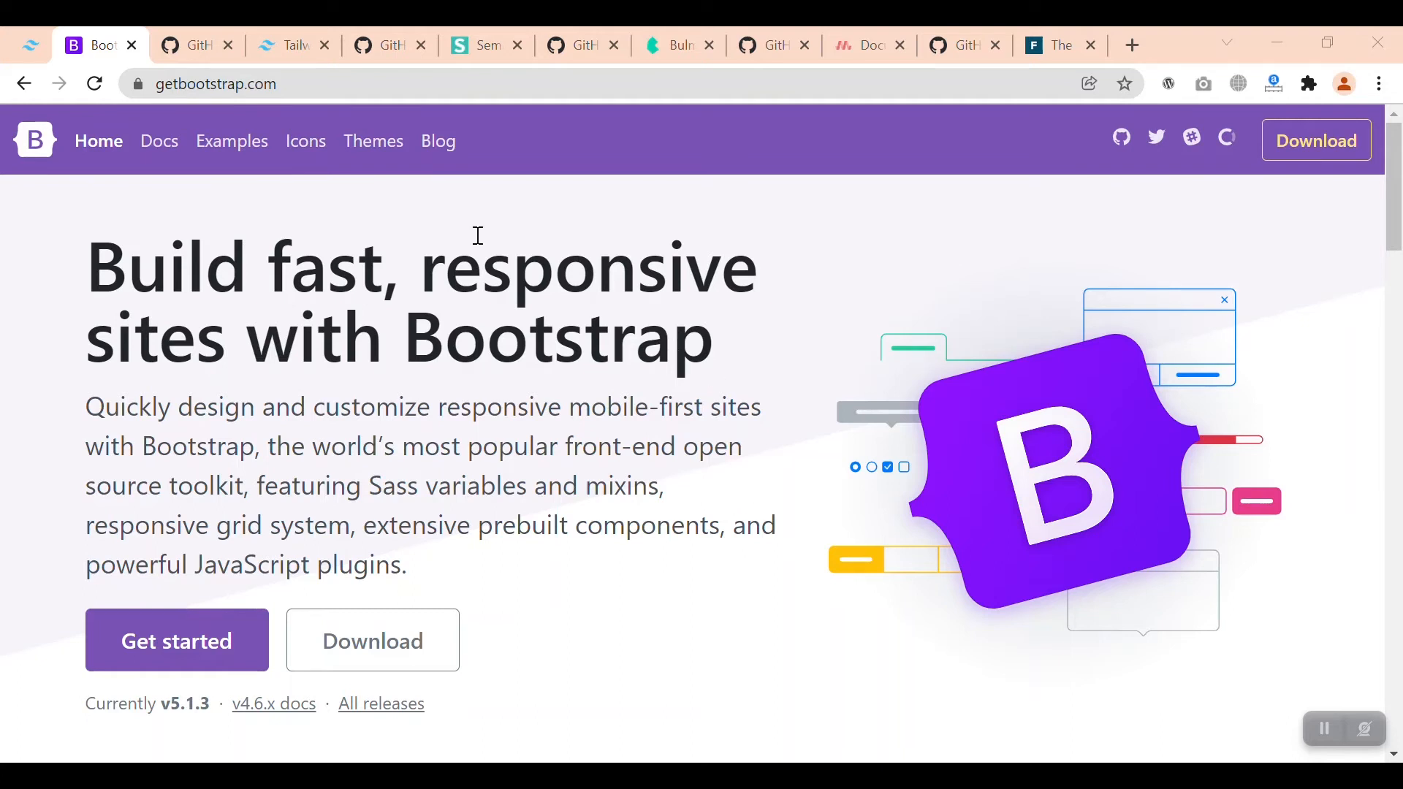
mouse_move(223, 246)
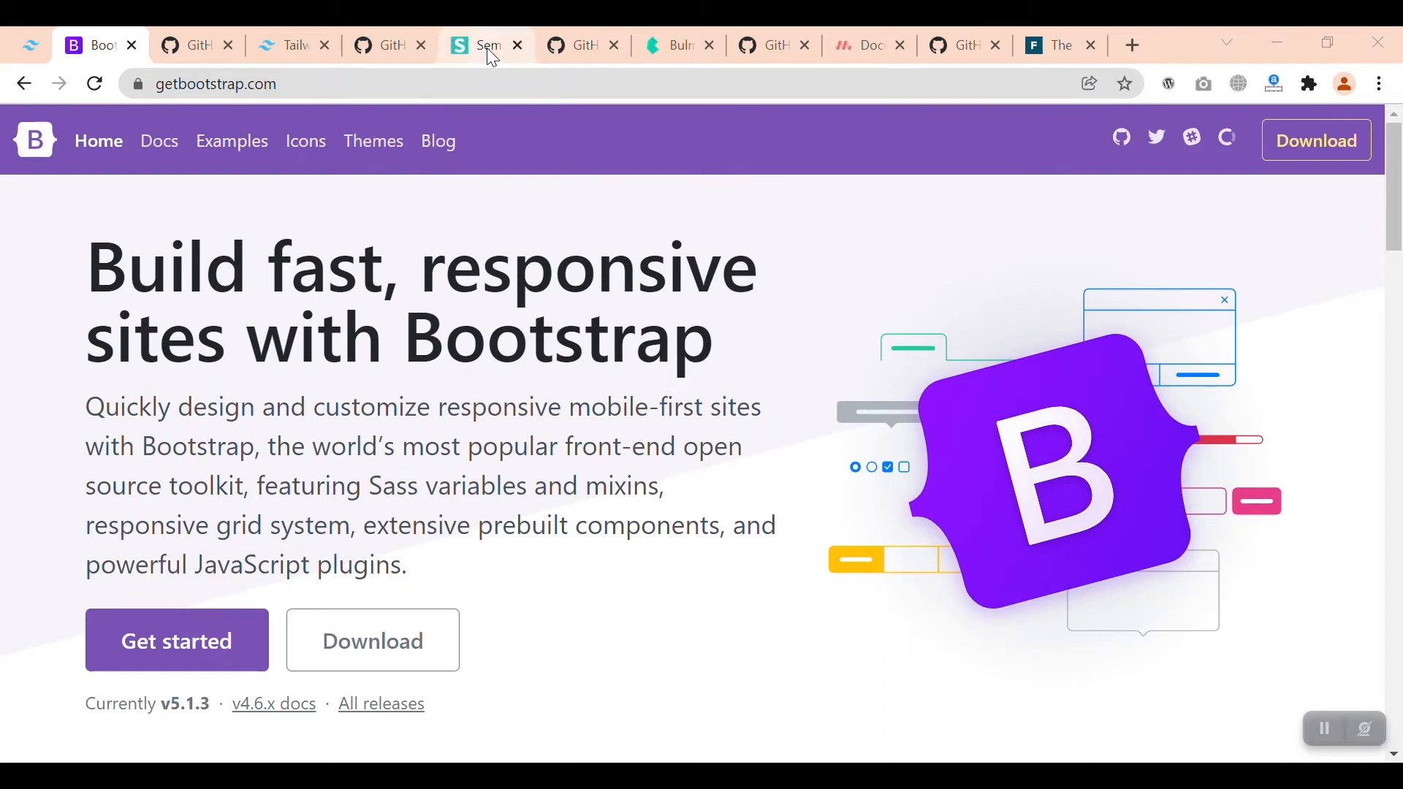
Step: Flip through the Semantic UI, Bulma and Materialize homepages, landing on Foundation
click(484, 45)
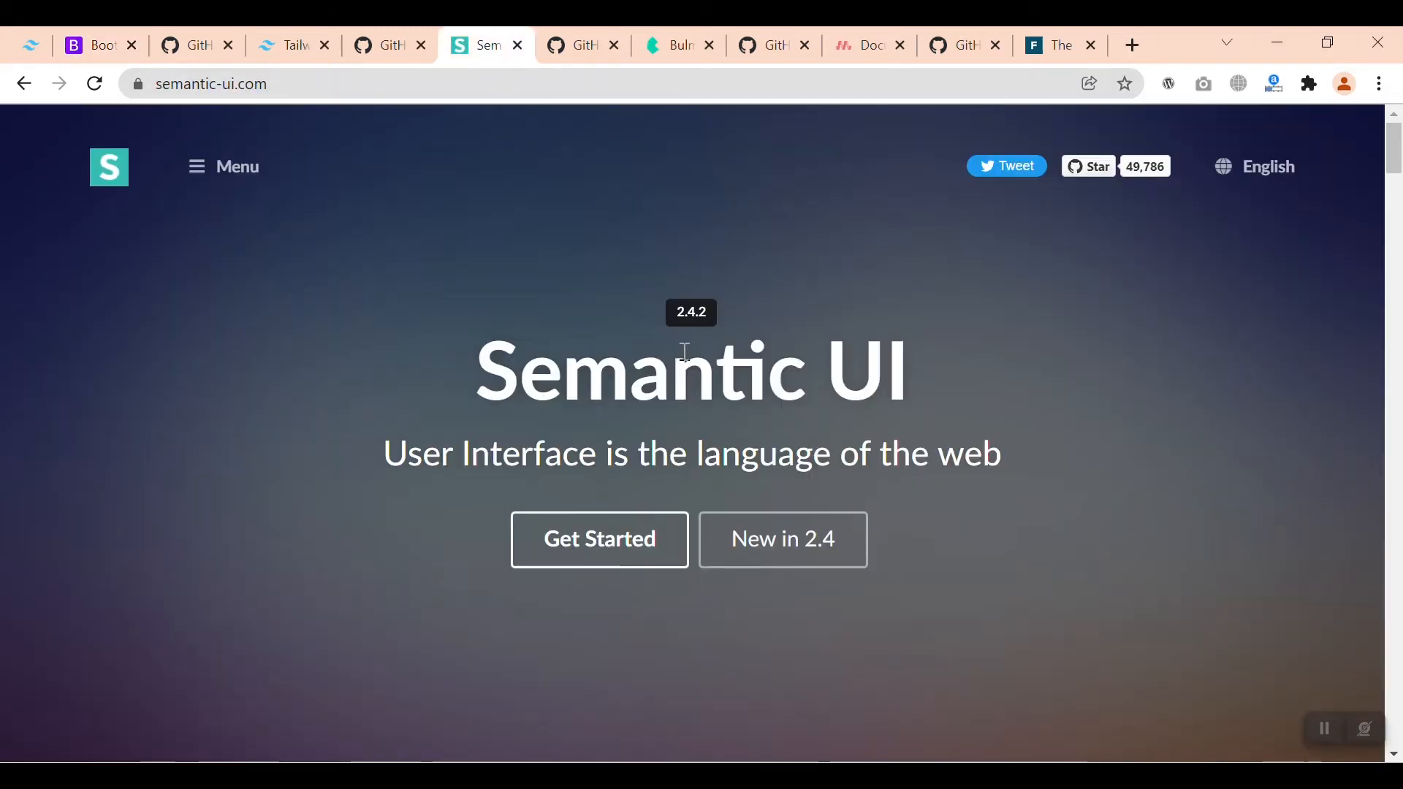
click(672, 45)
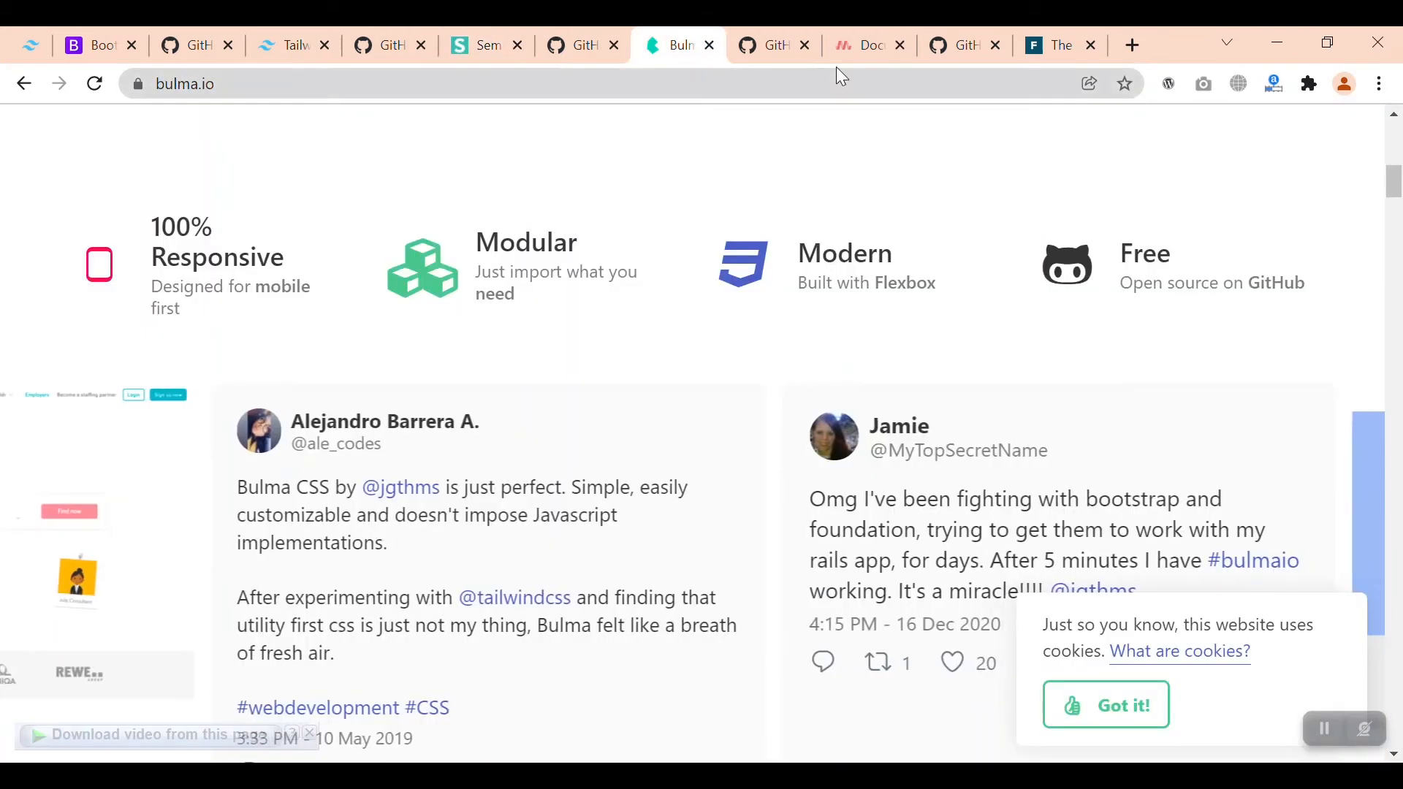
click(863, 45)
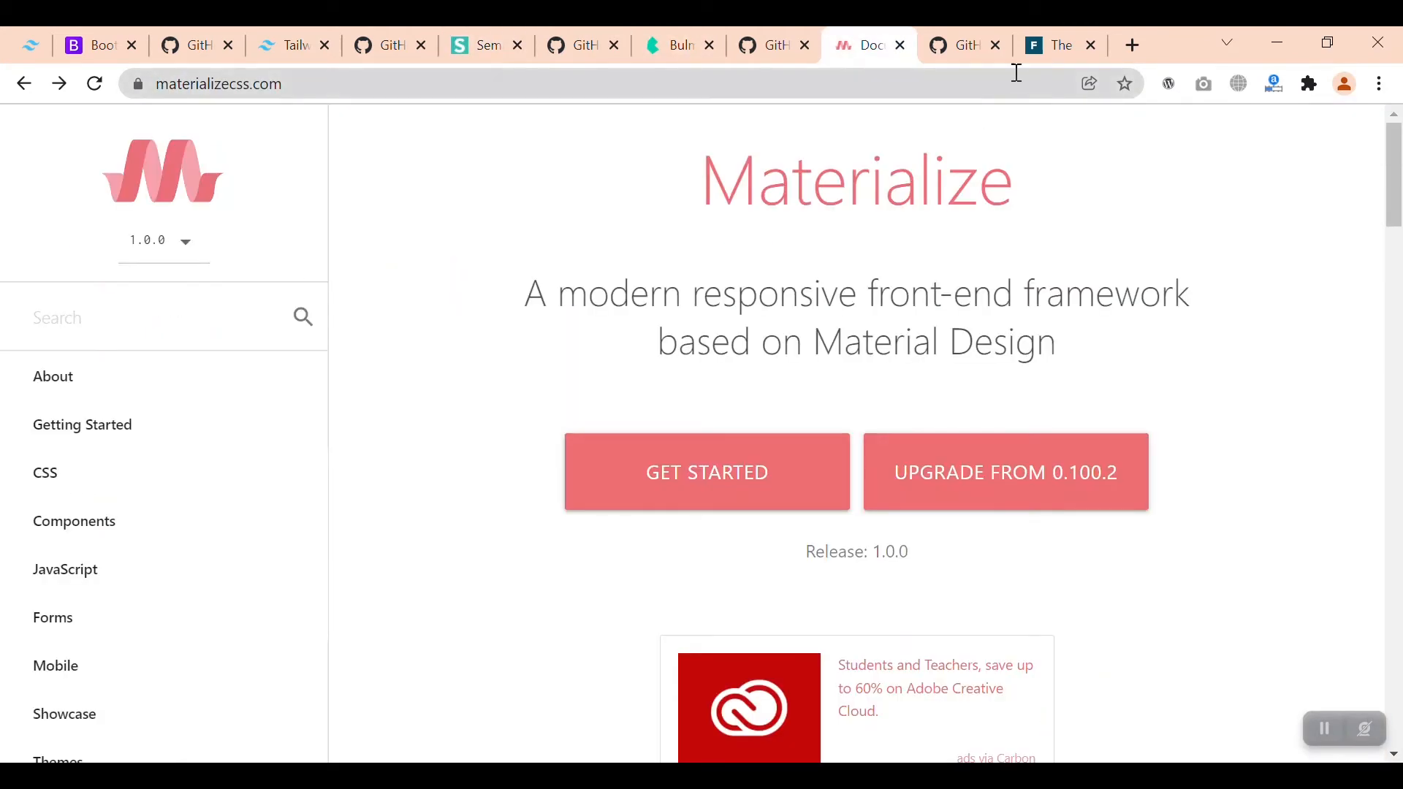
click(1060, 46)
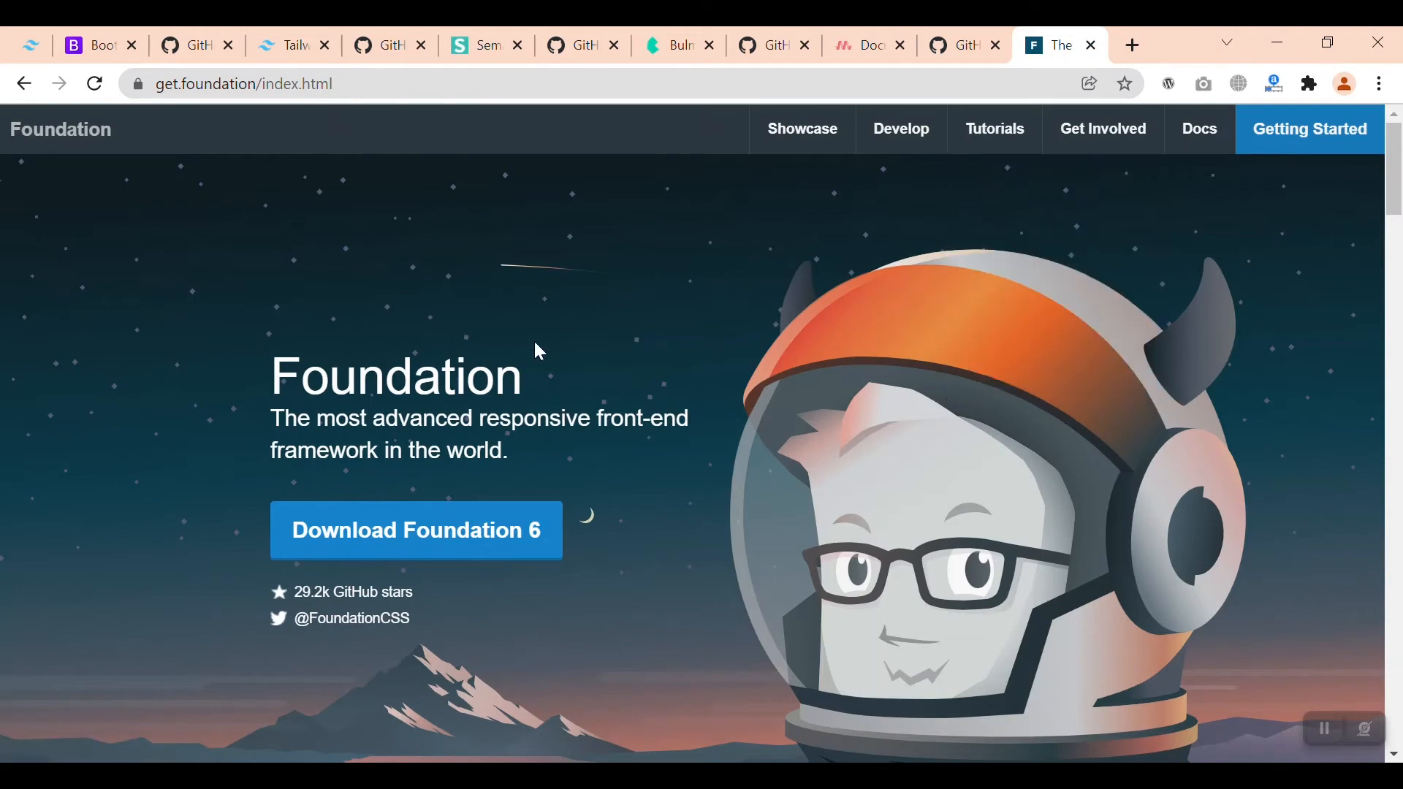
mouse_move(393, 340)
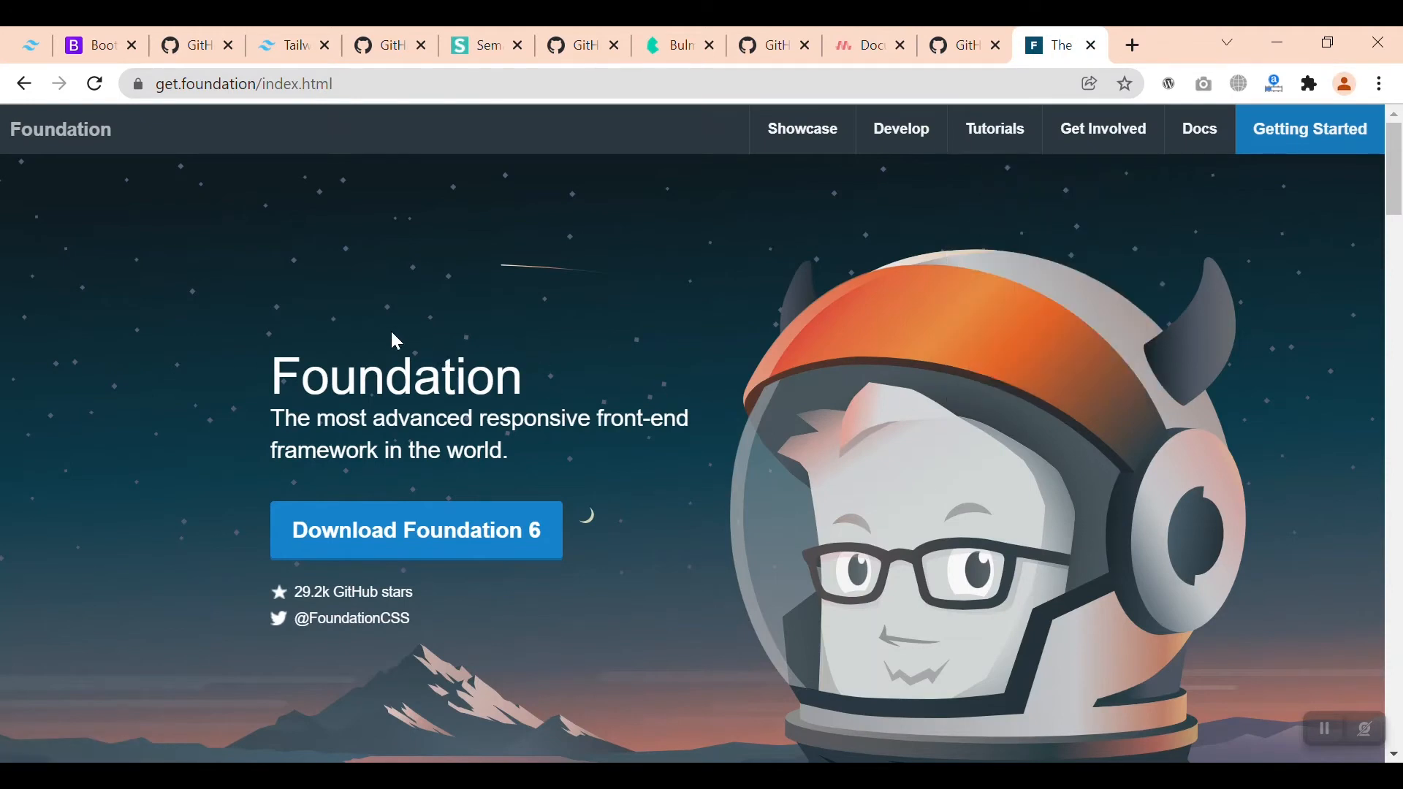
mouse_move(304, 254)
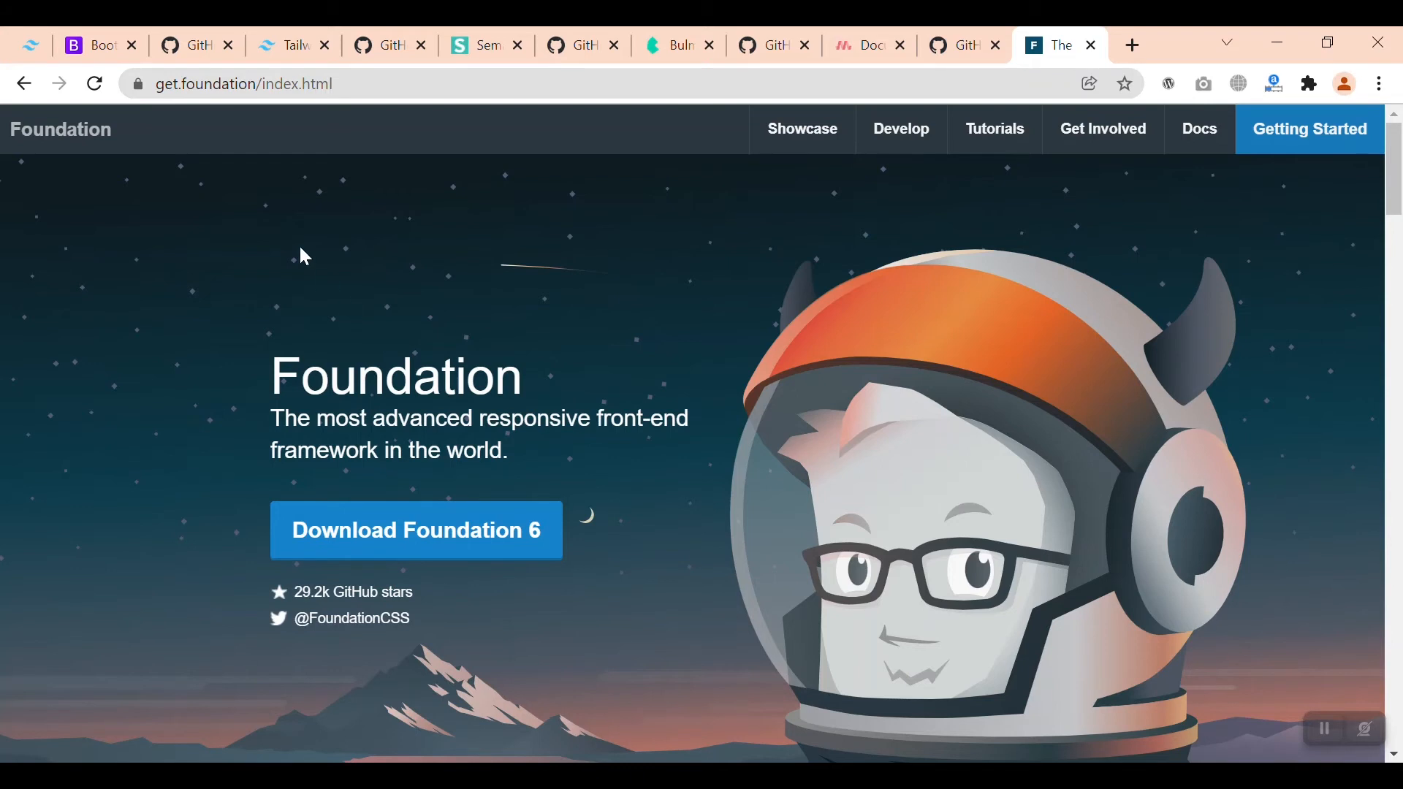
Step: Revisit the Tailwind CSS homepage, then return to the Bootstrap homepage
click(289, 46)
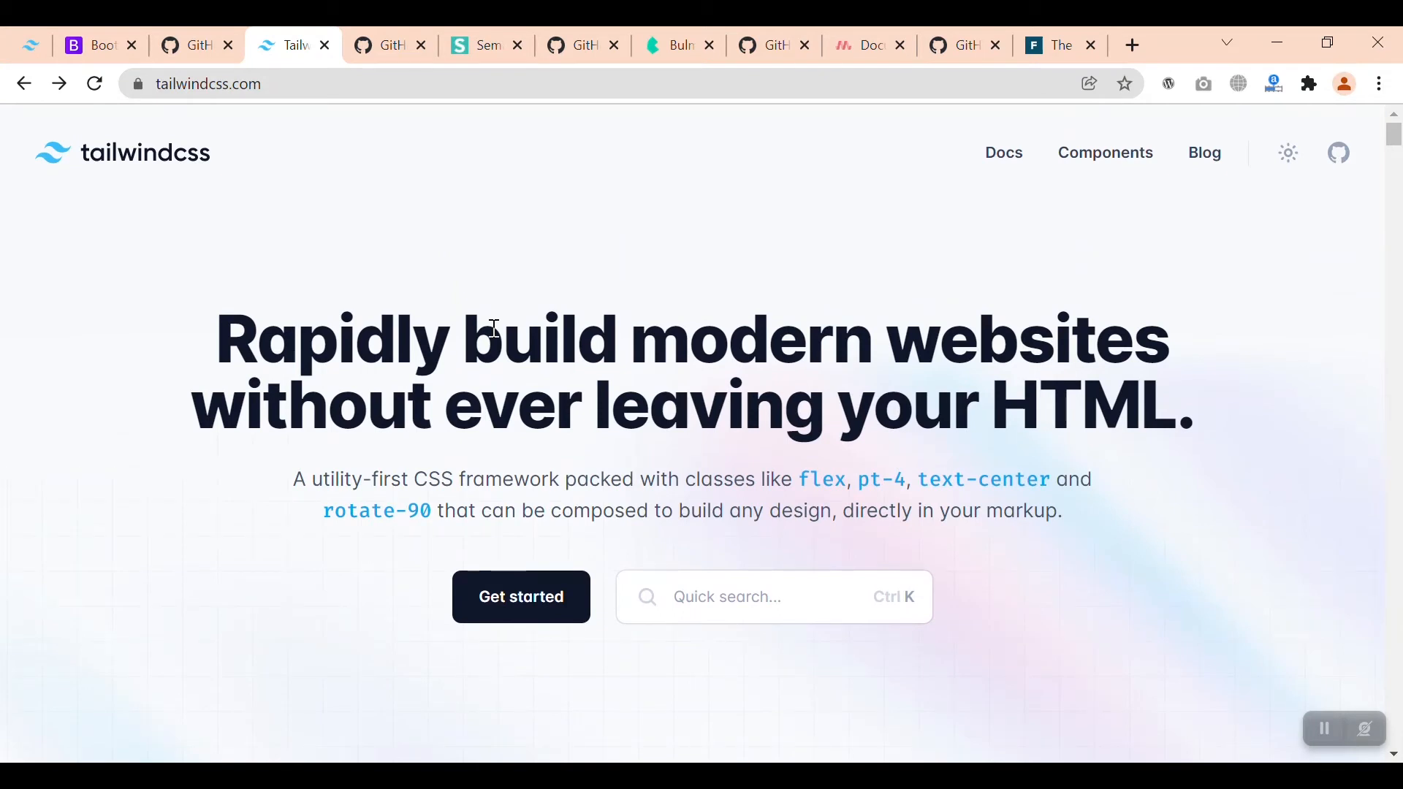
click(93, 45)
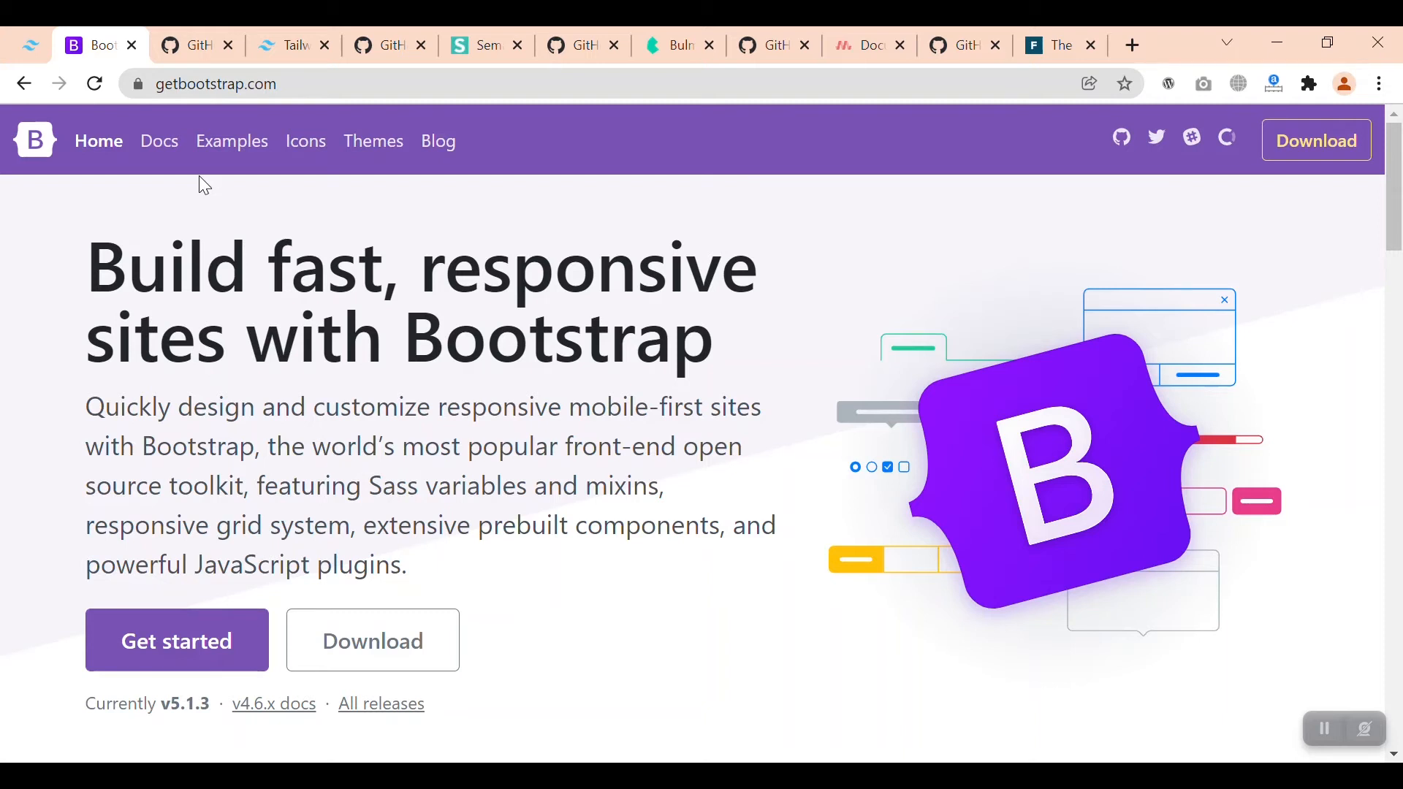
Step: Switch from the Bootstrap homepage to the Tailwind CSS homepage
click(290, 45)
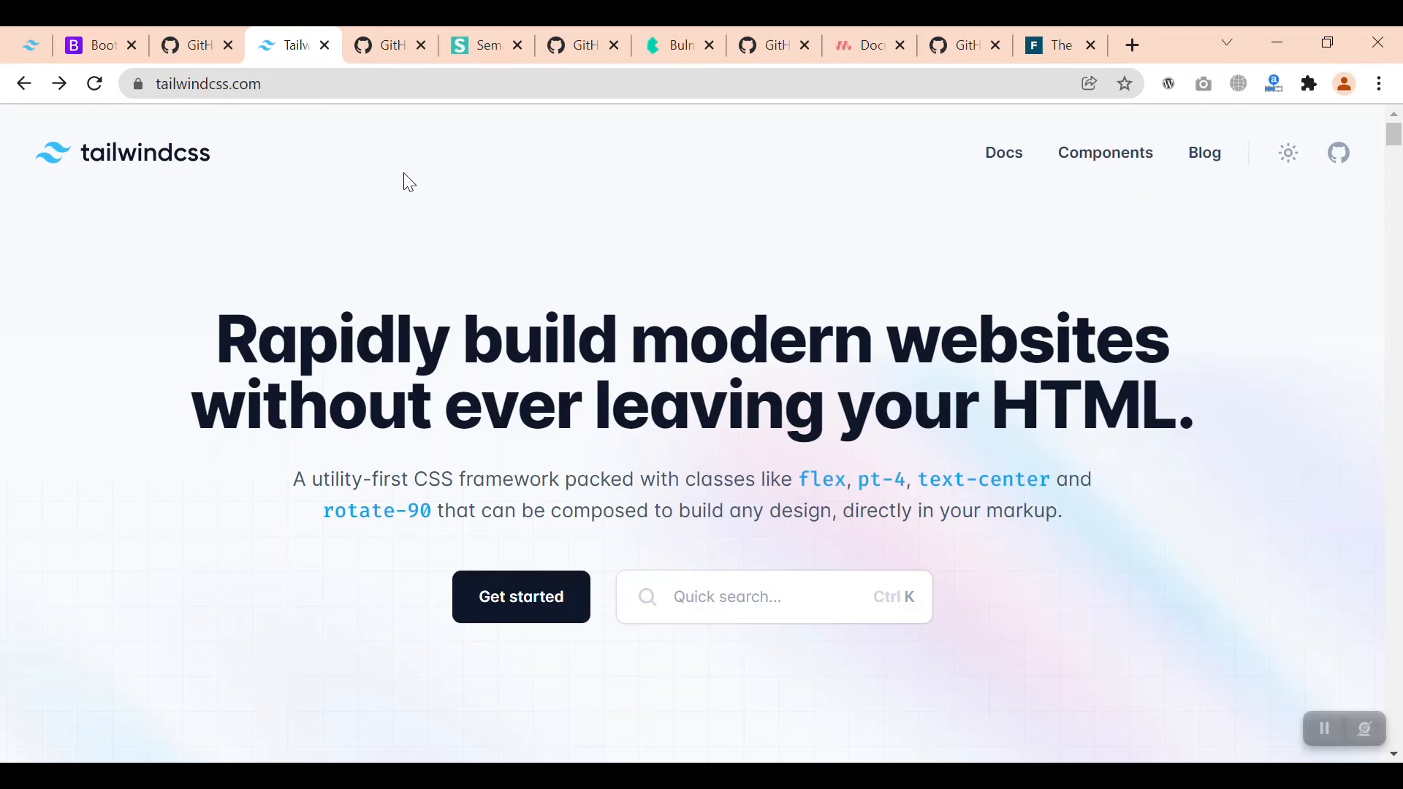
mouse_move(390, 186)
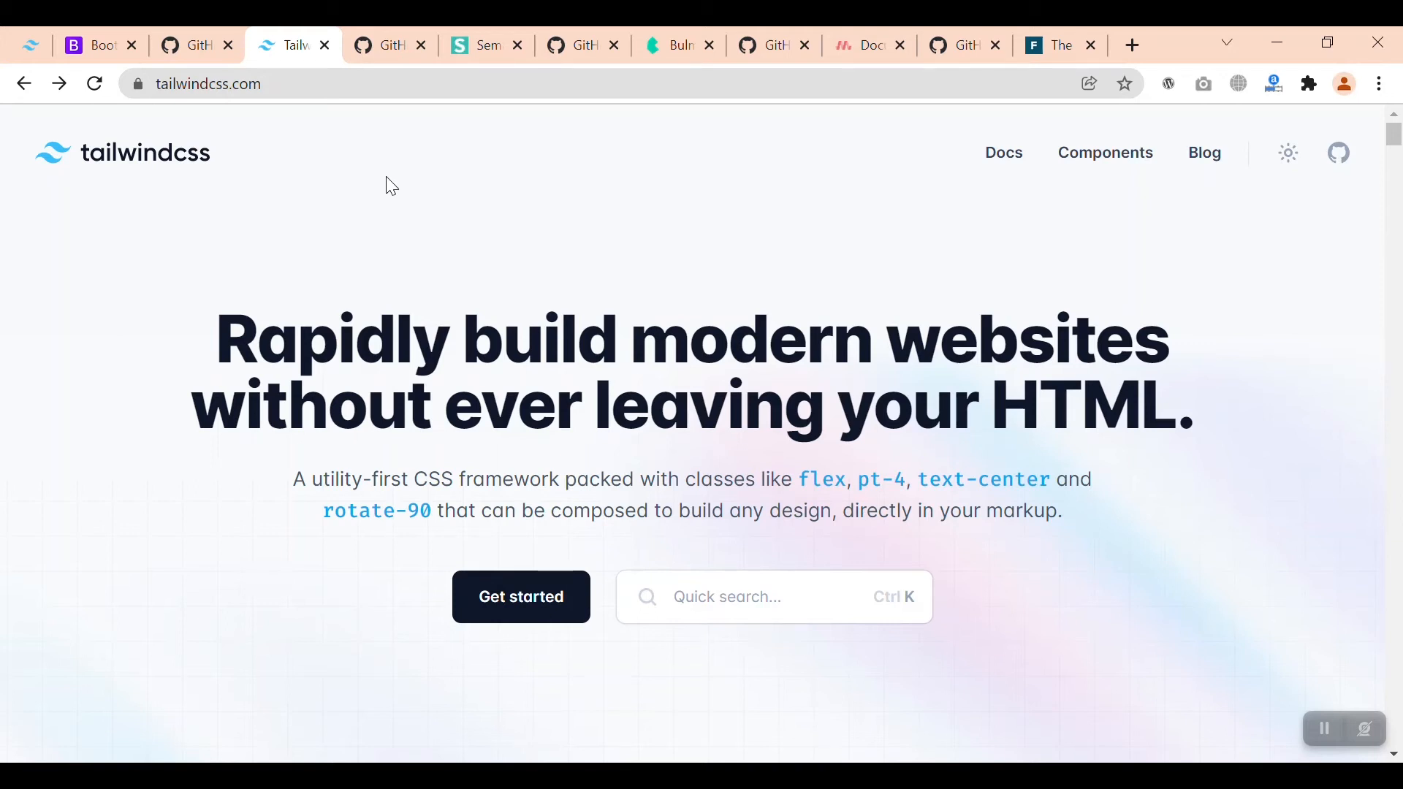
Step: Revisit Bootstrap, then show the Bulma homepage's introduction and video
click(98, 45)
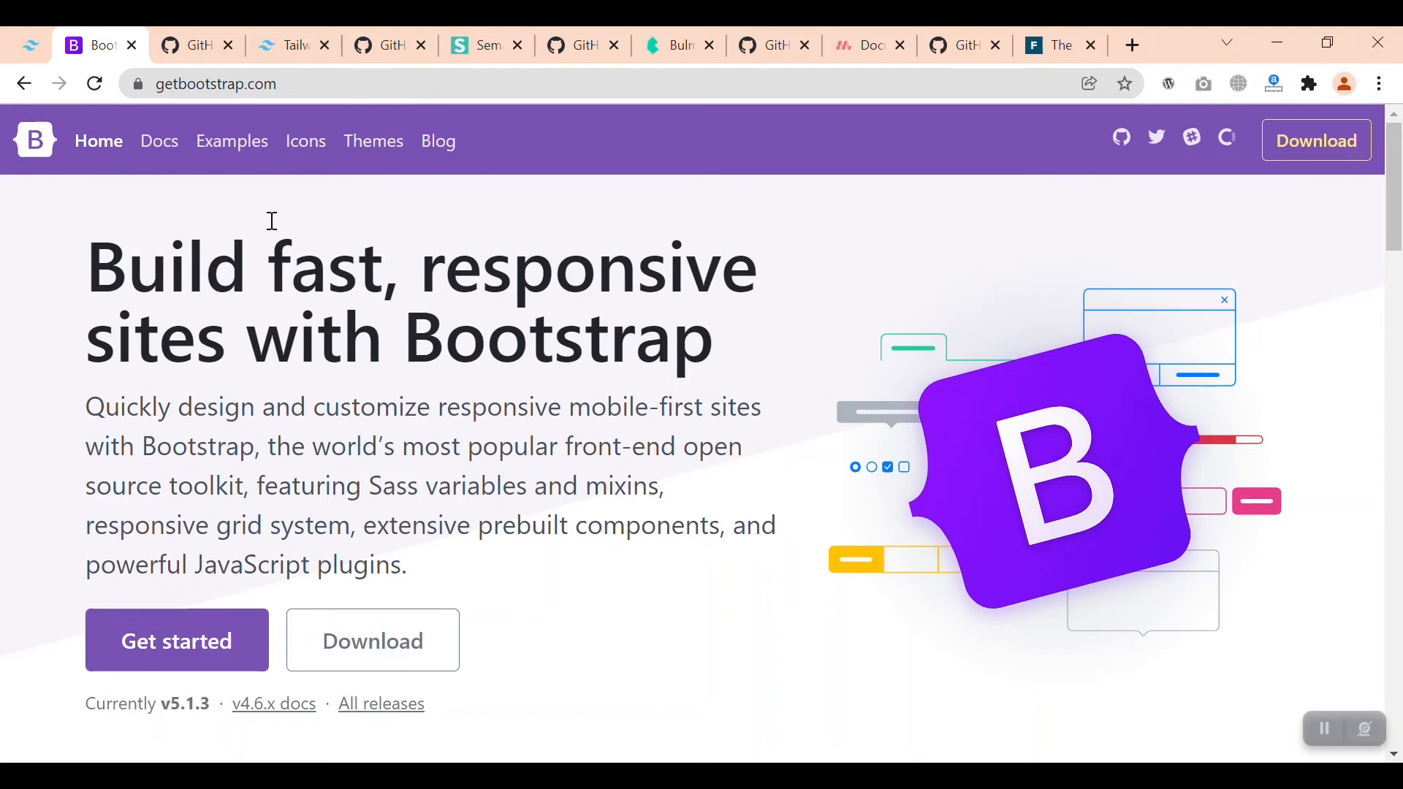
mouse_move(372, 97)
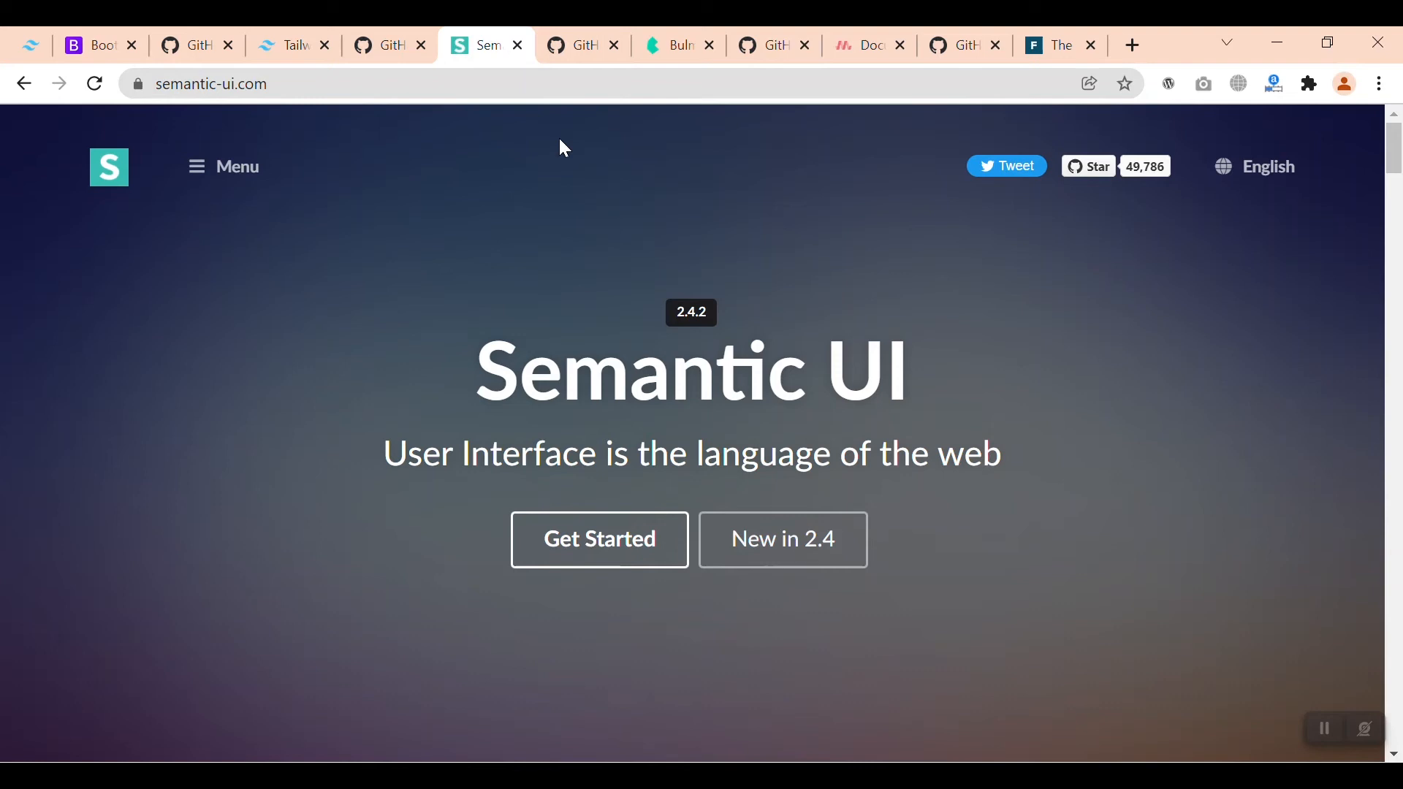
click(675, 46)
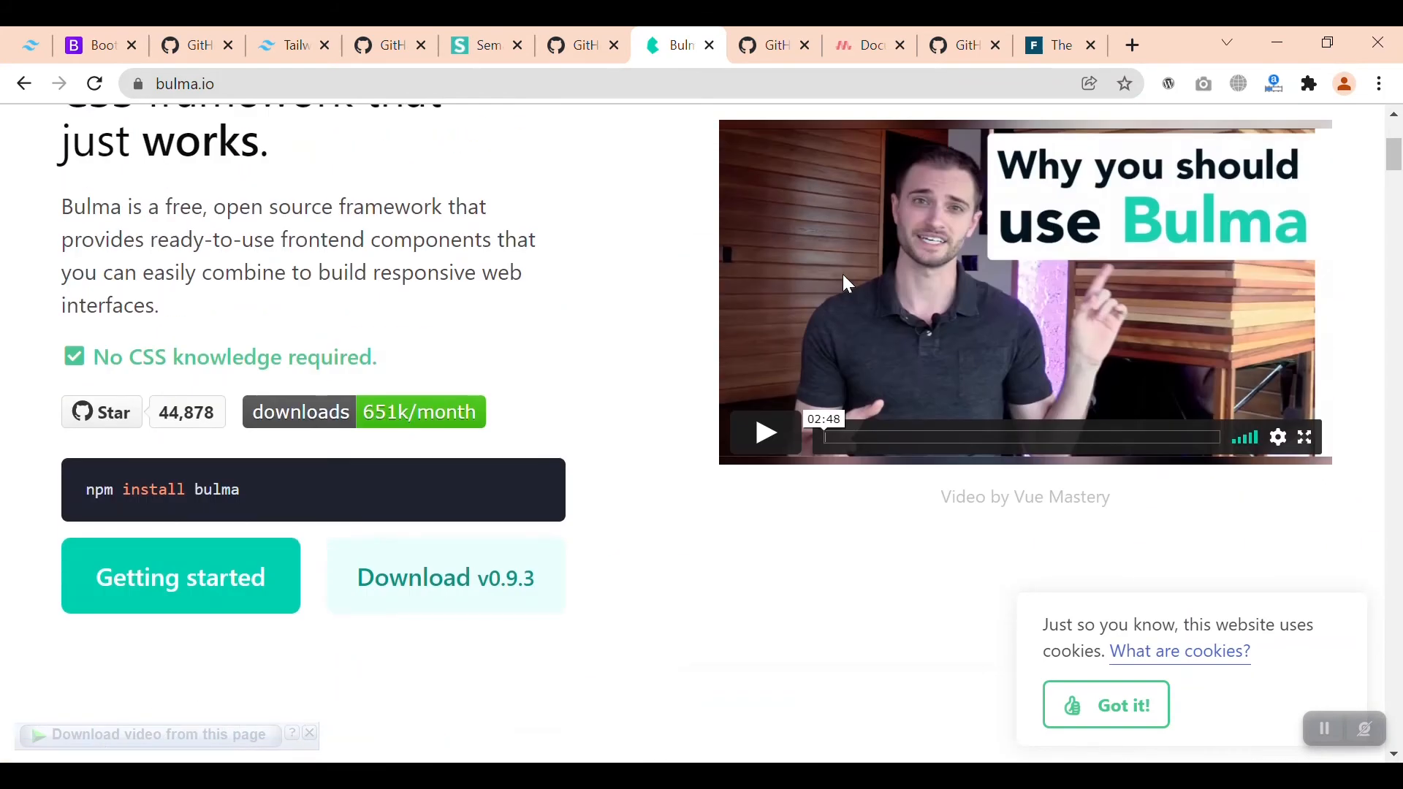
scroll(up, 3)
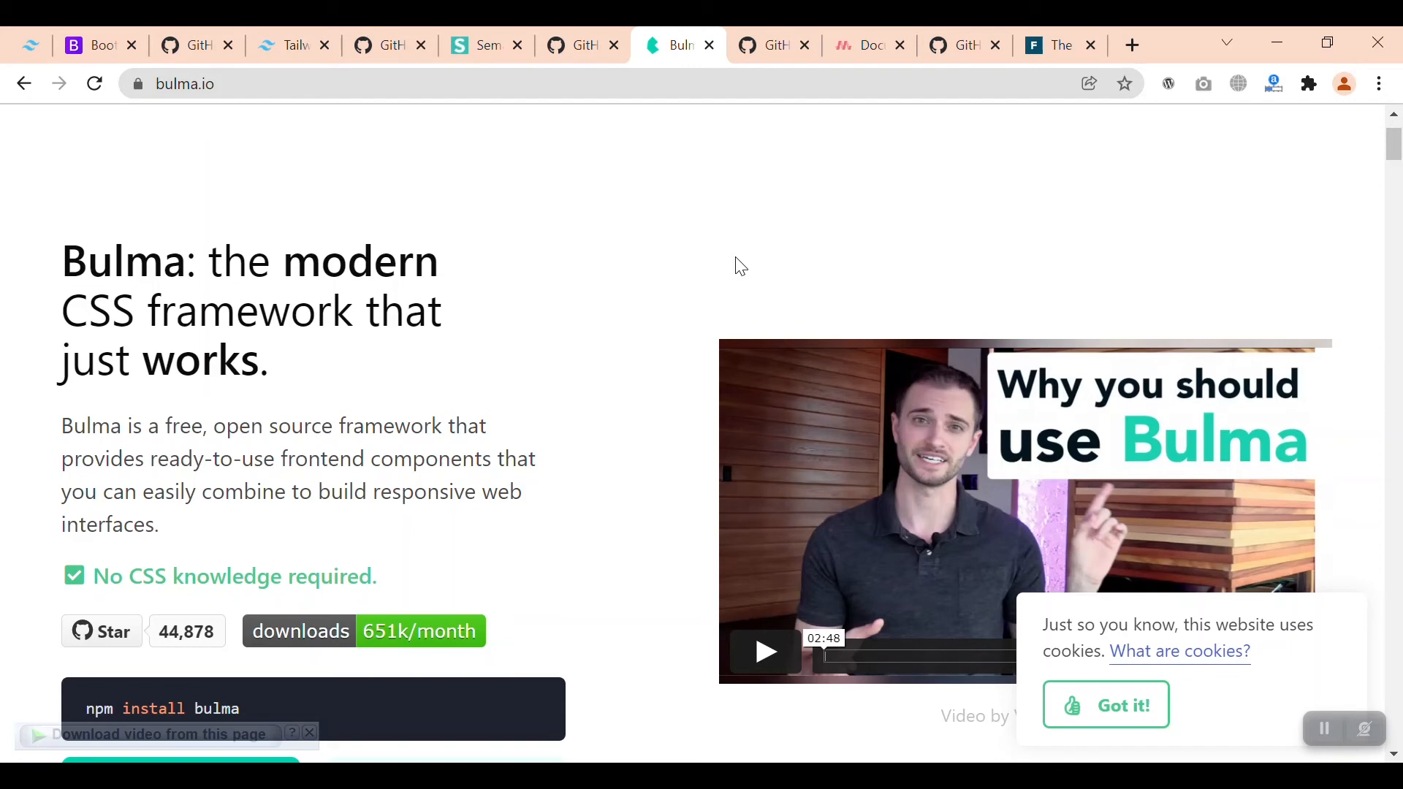
Step: Review the Materialize features, then show Foundation's list of brands using it
click(864, 45)
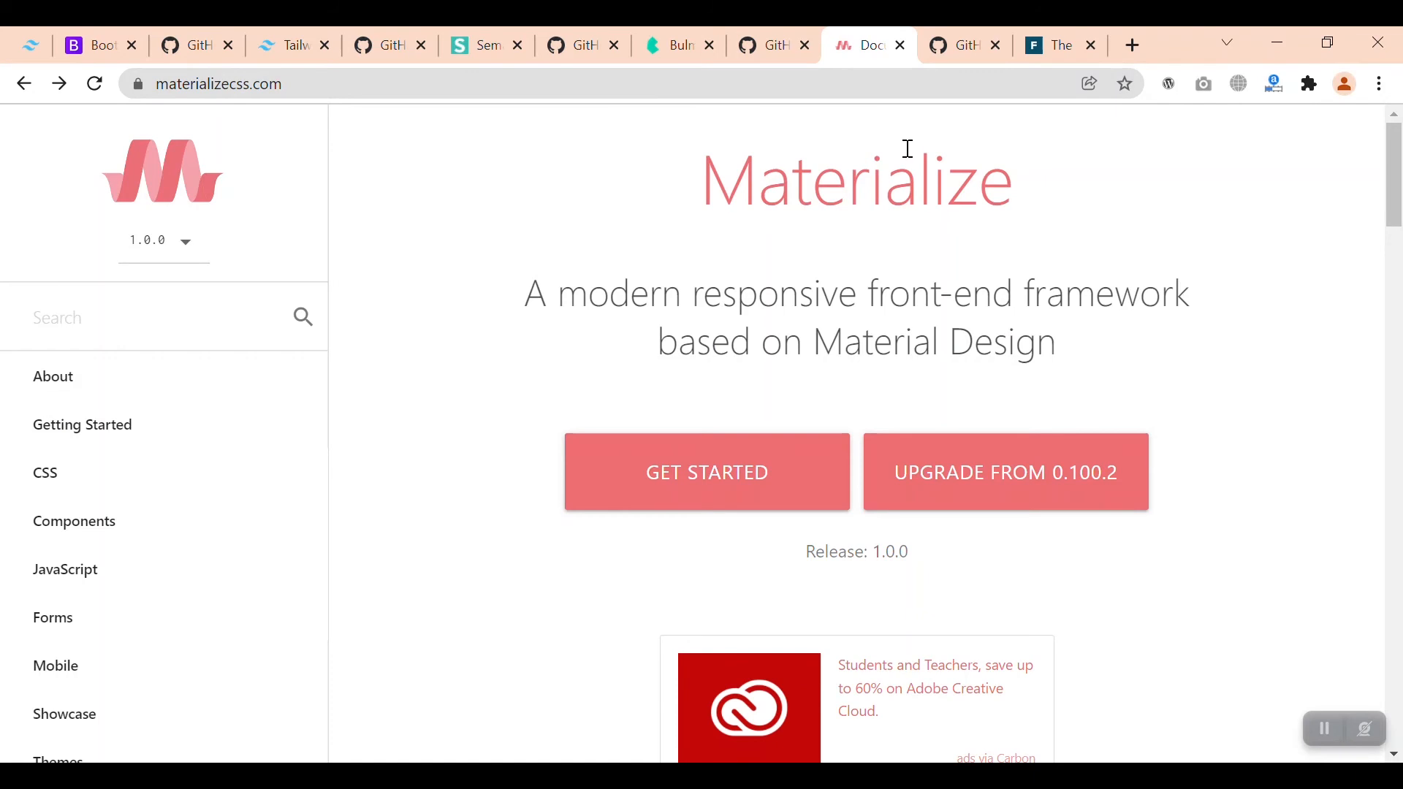
mouse_move(958, 254)
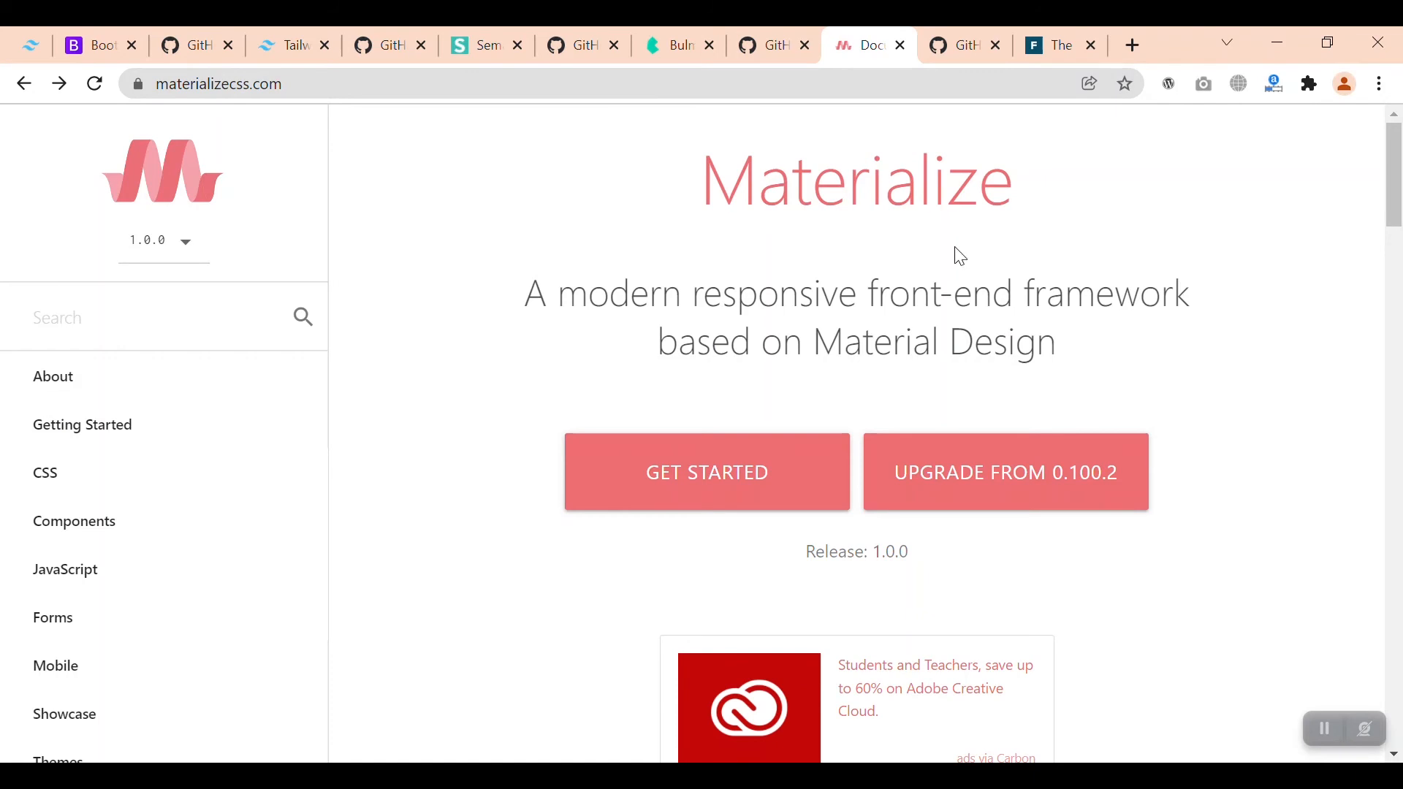
scroll(down, 3)
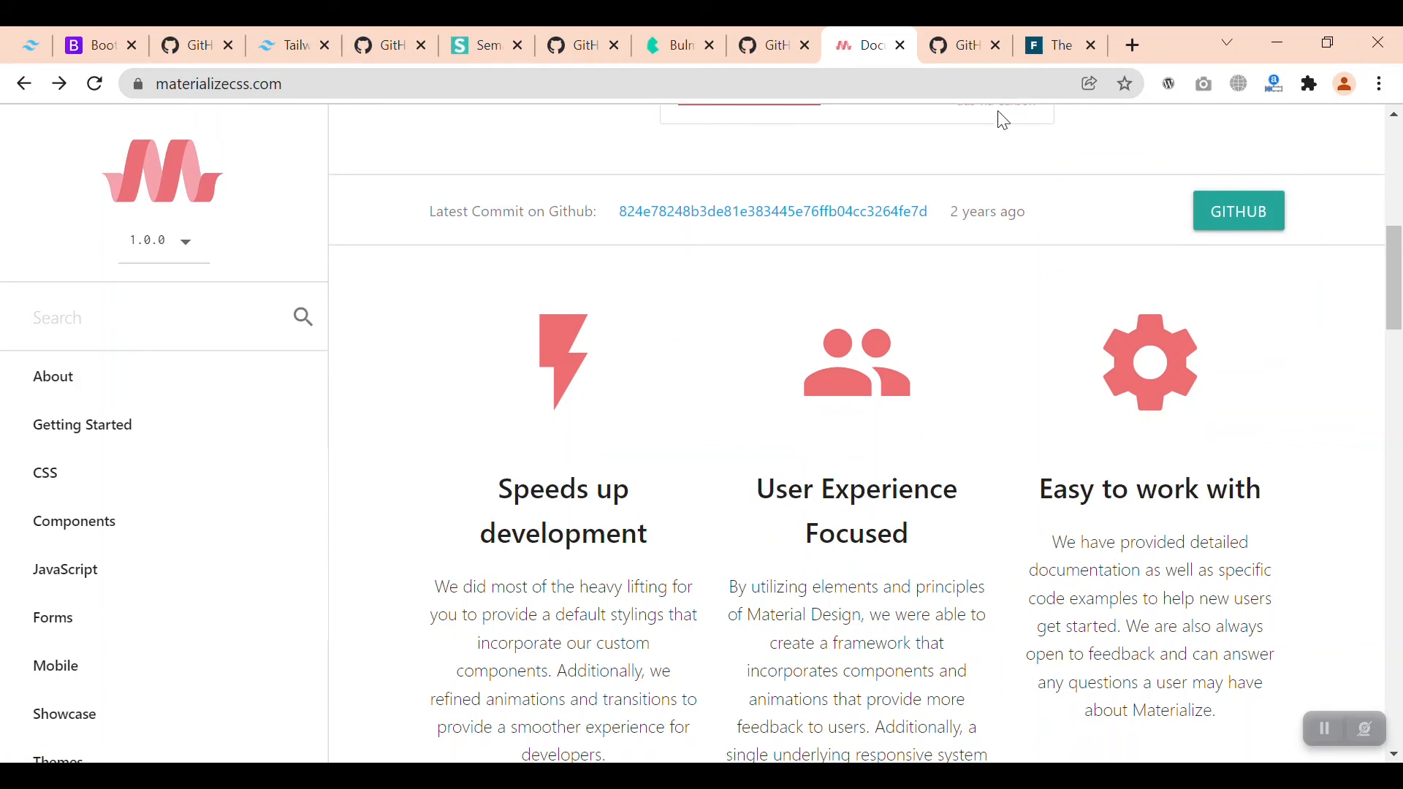
click(1058, 46)
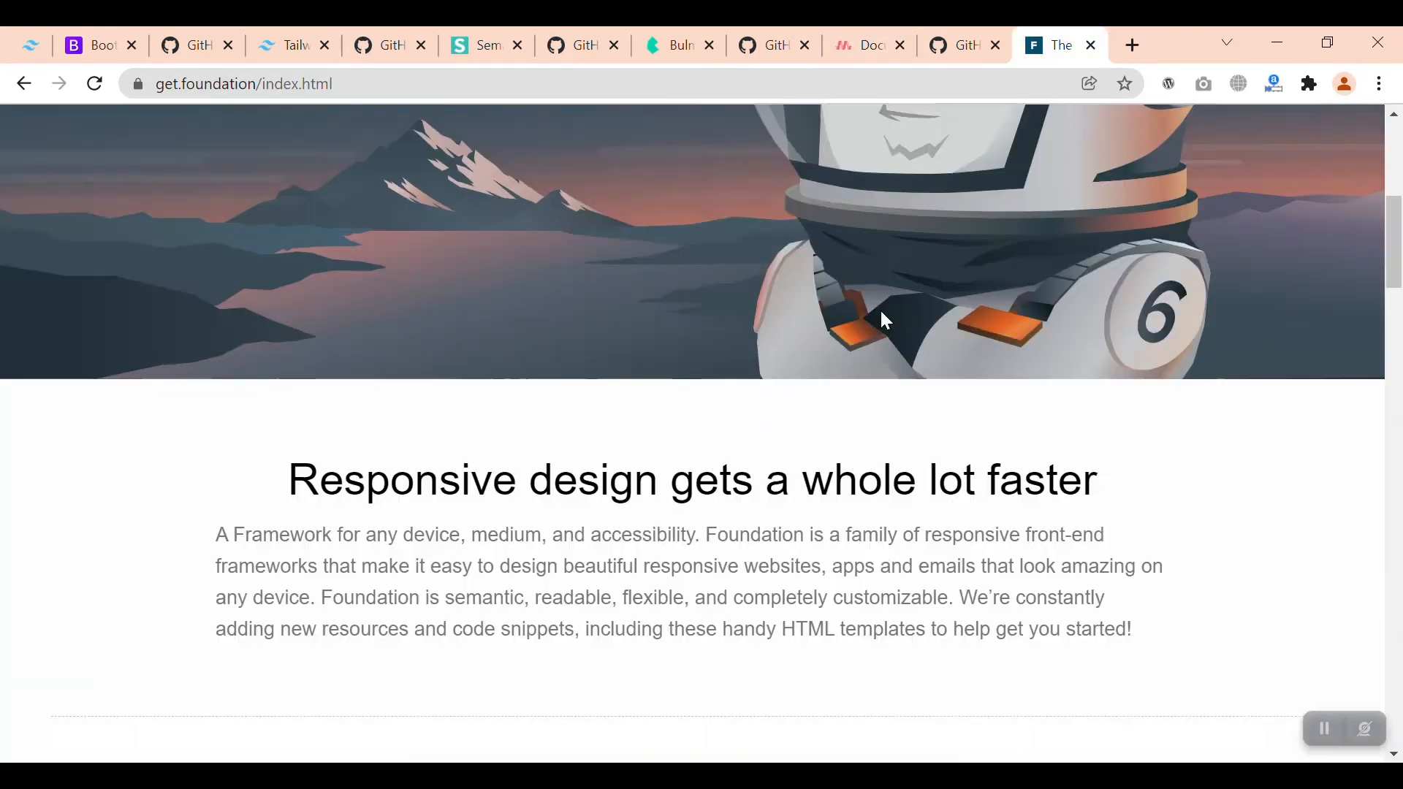
scroll(down, 3)
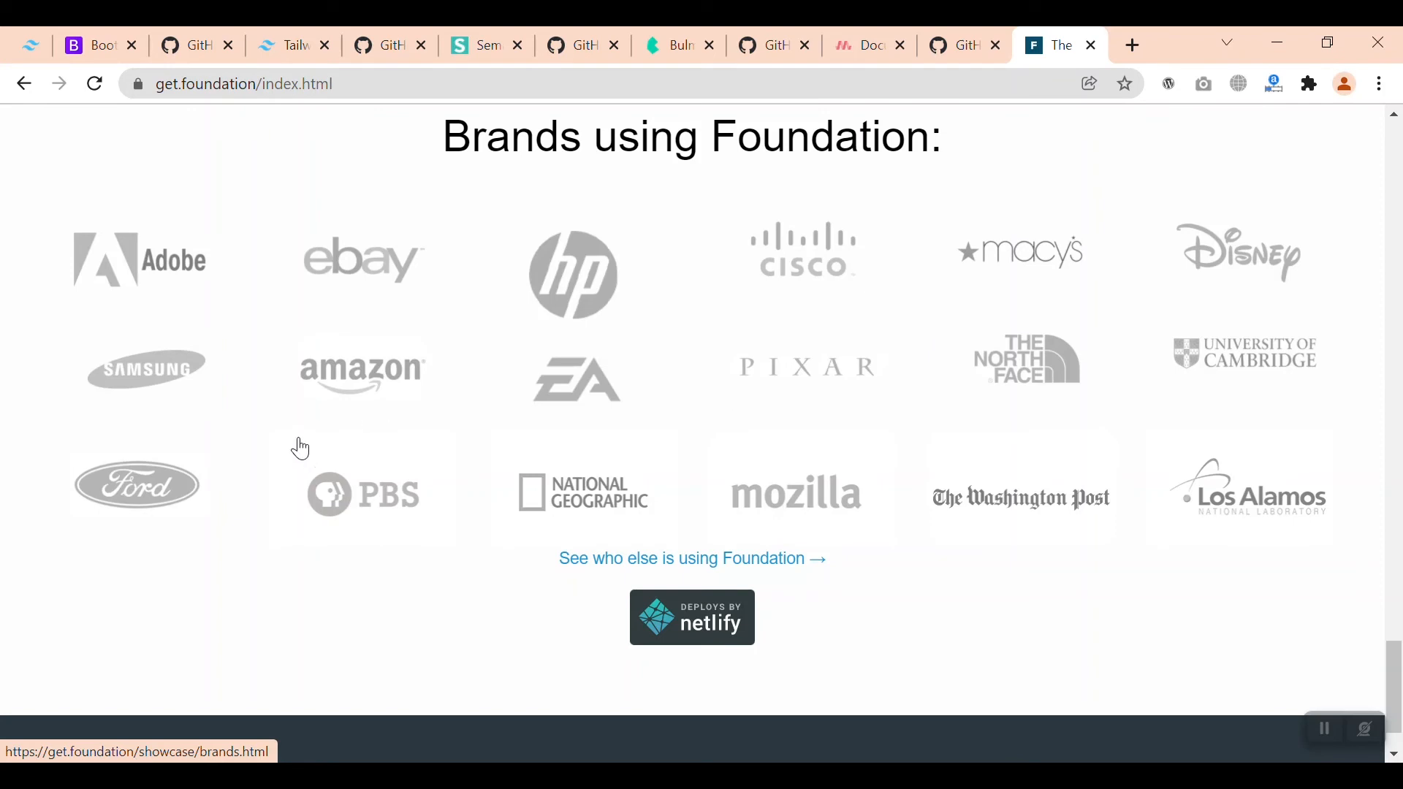
mouse_move(818, 355)
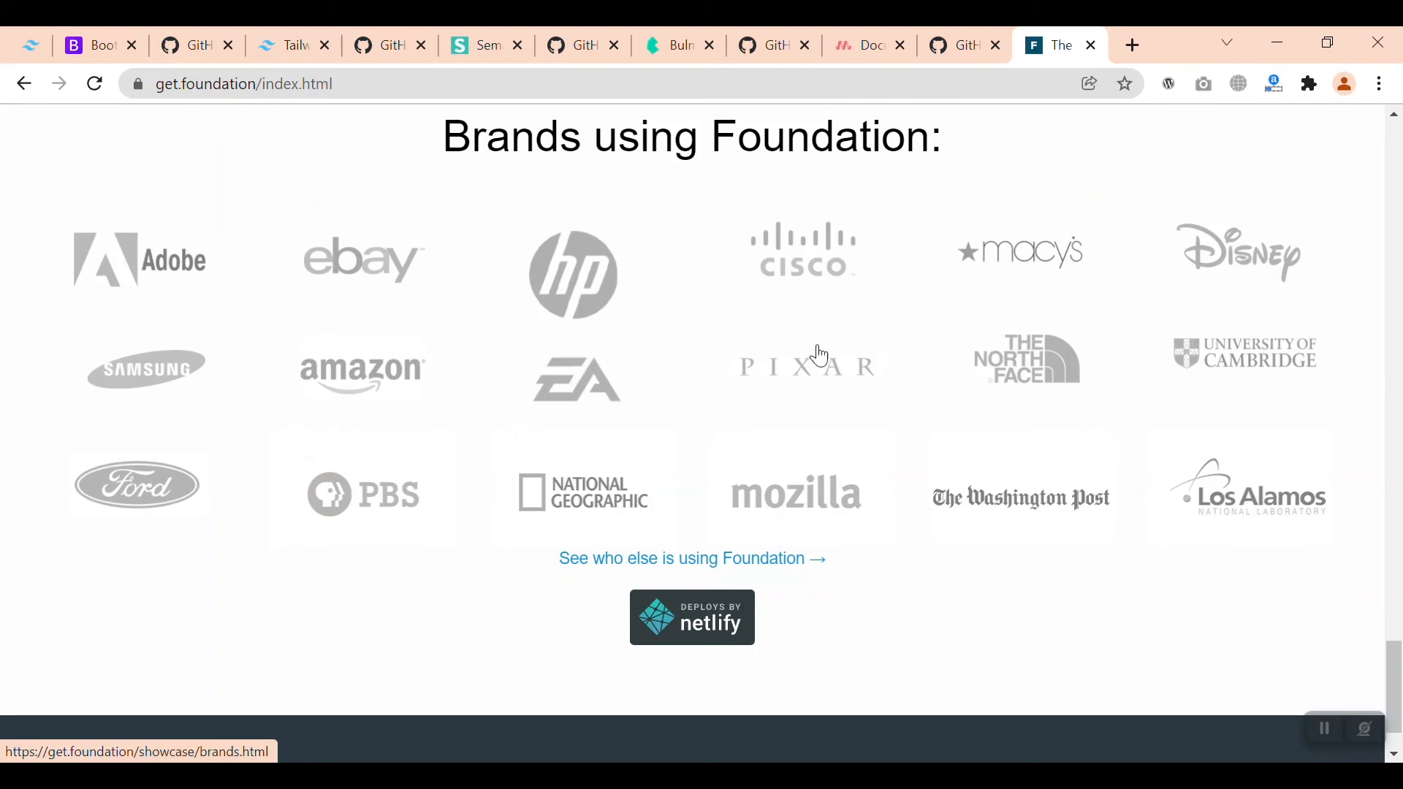
mouse_move(949, 386)
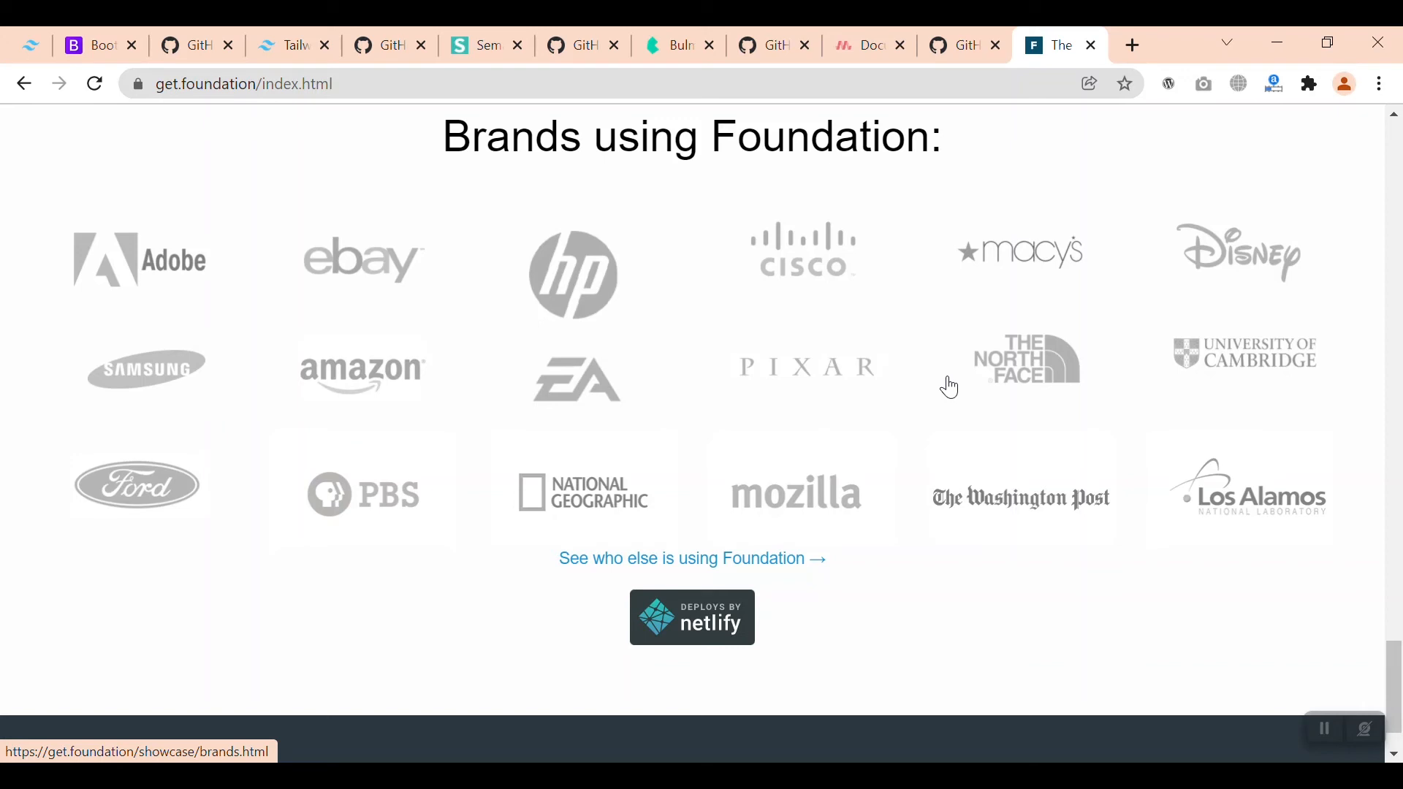
mouse_move(352, 33)
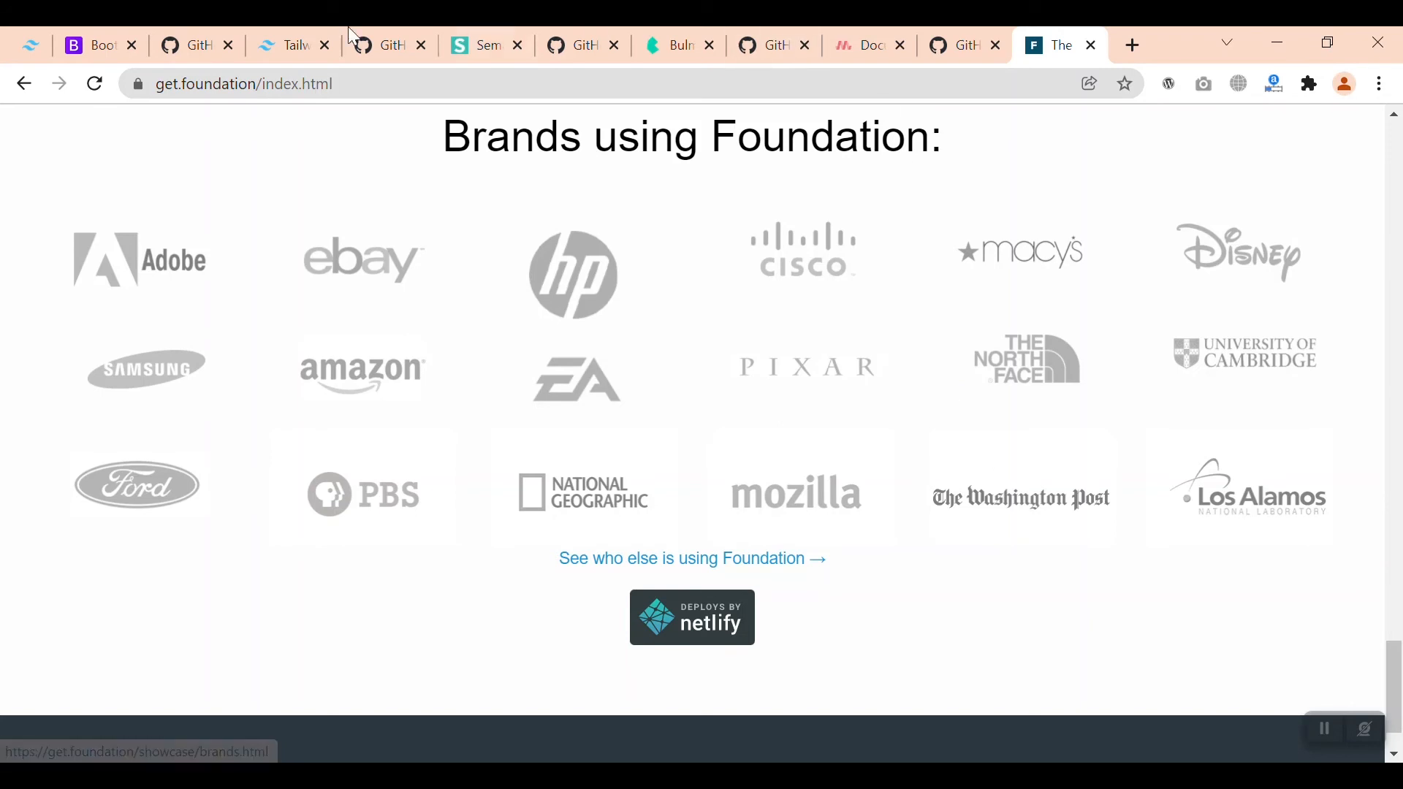
Step: Tour Tailwind, Semantic UI, Materialize and Foundation, ending back on the Bootstrap homepage
click(288, 45)
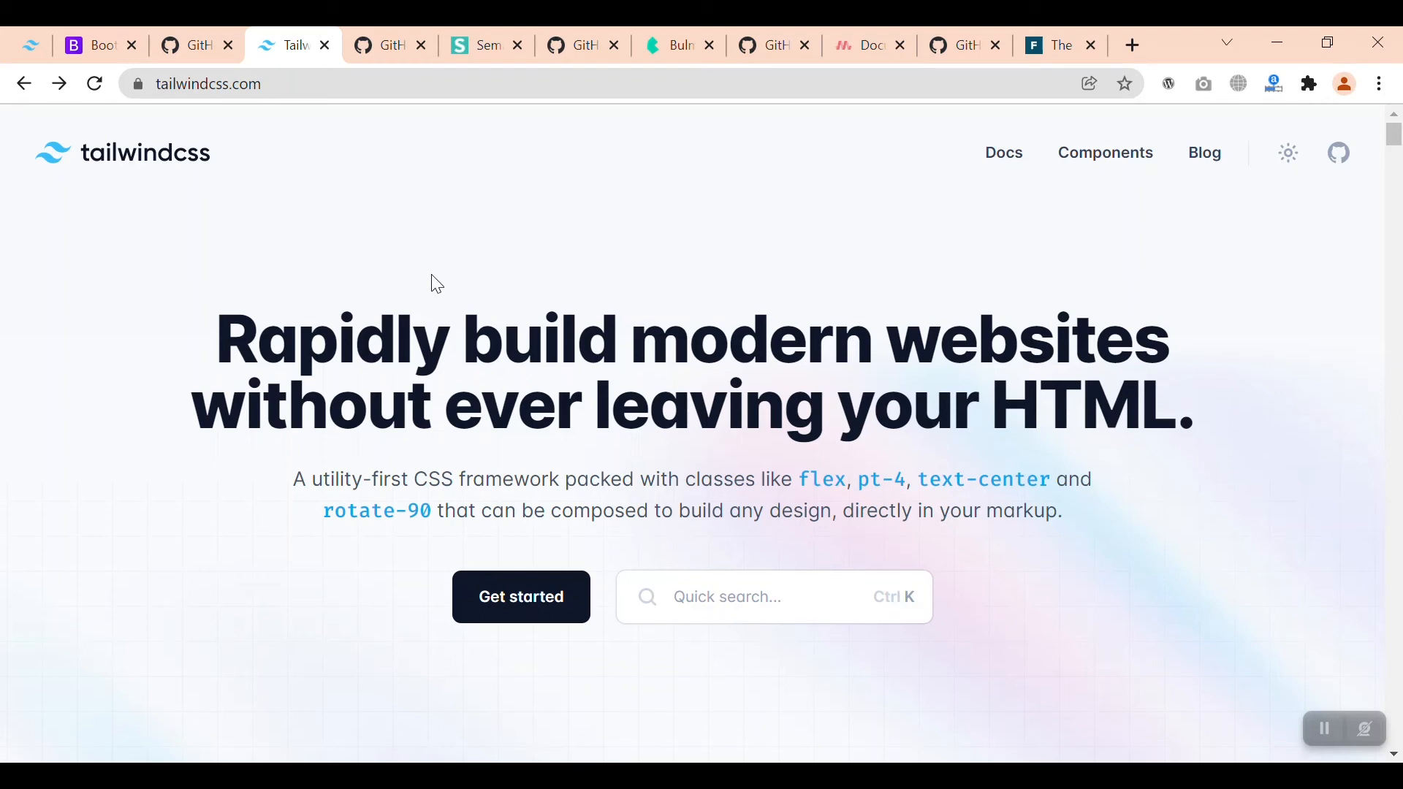
click(89, 45)
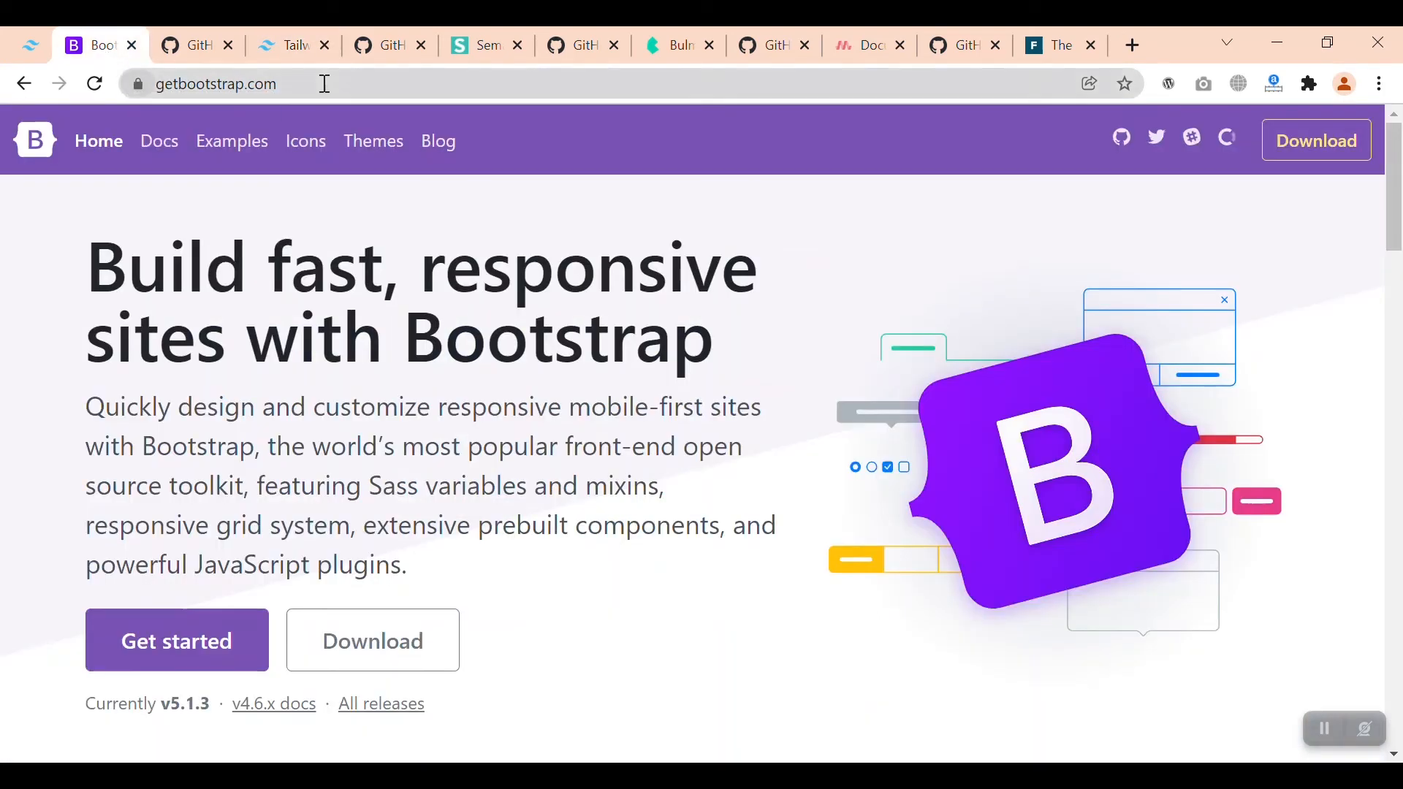
click(291, 45)
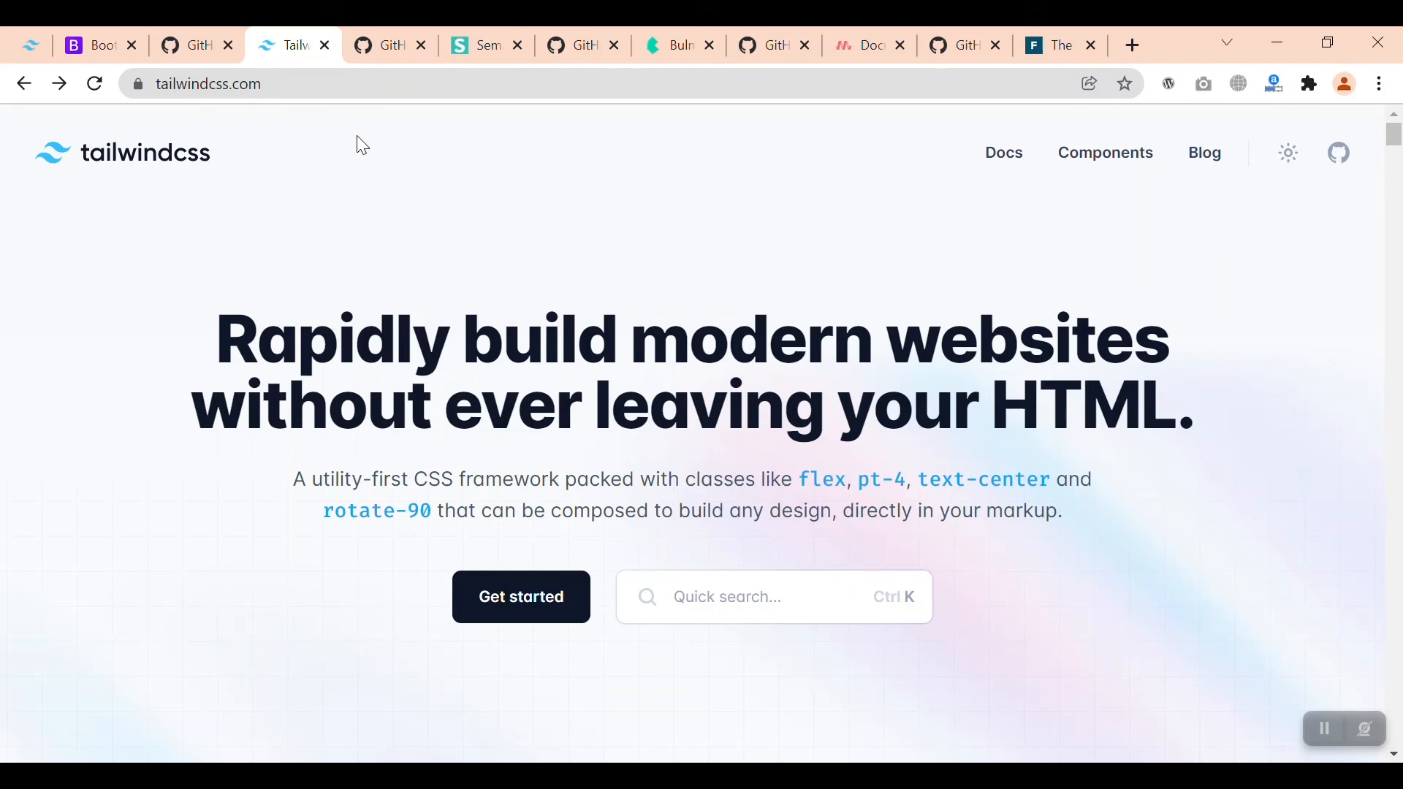
mouse_move(383, 174)
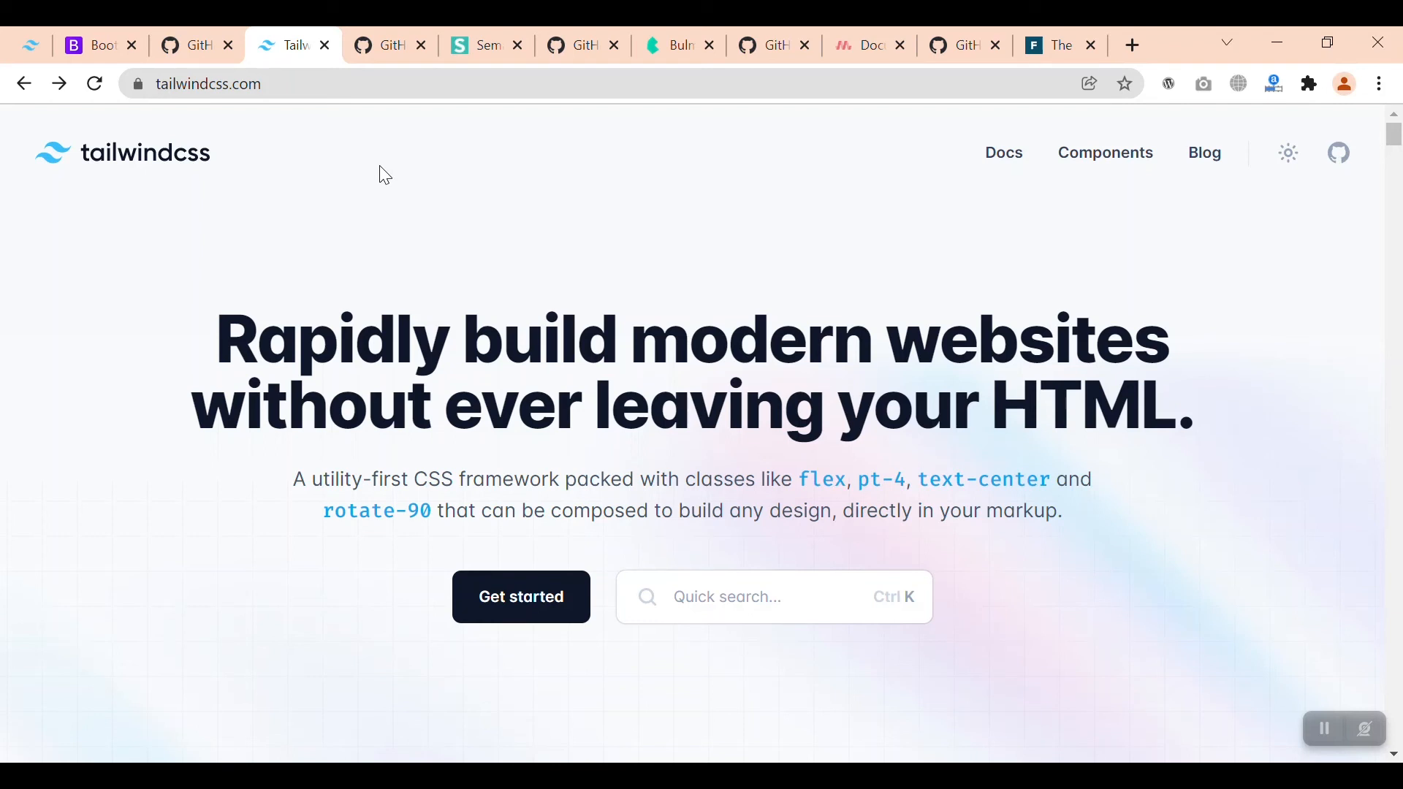
click(484, 46)
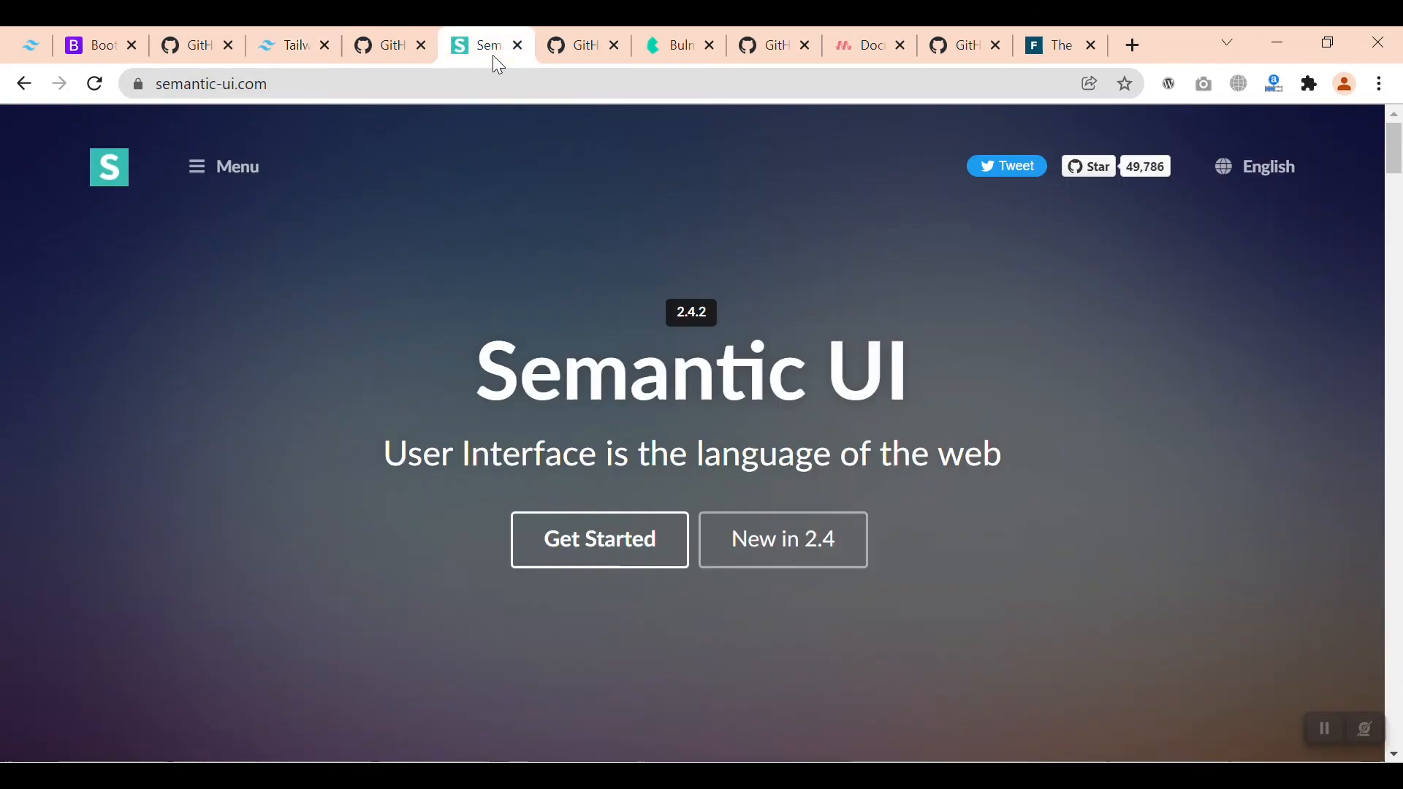
mouse_move(530, 146)
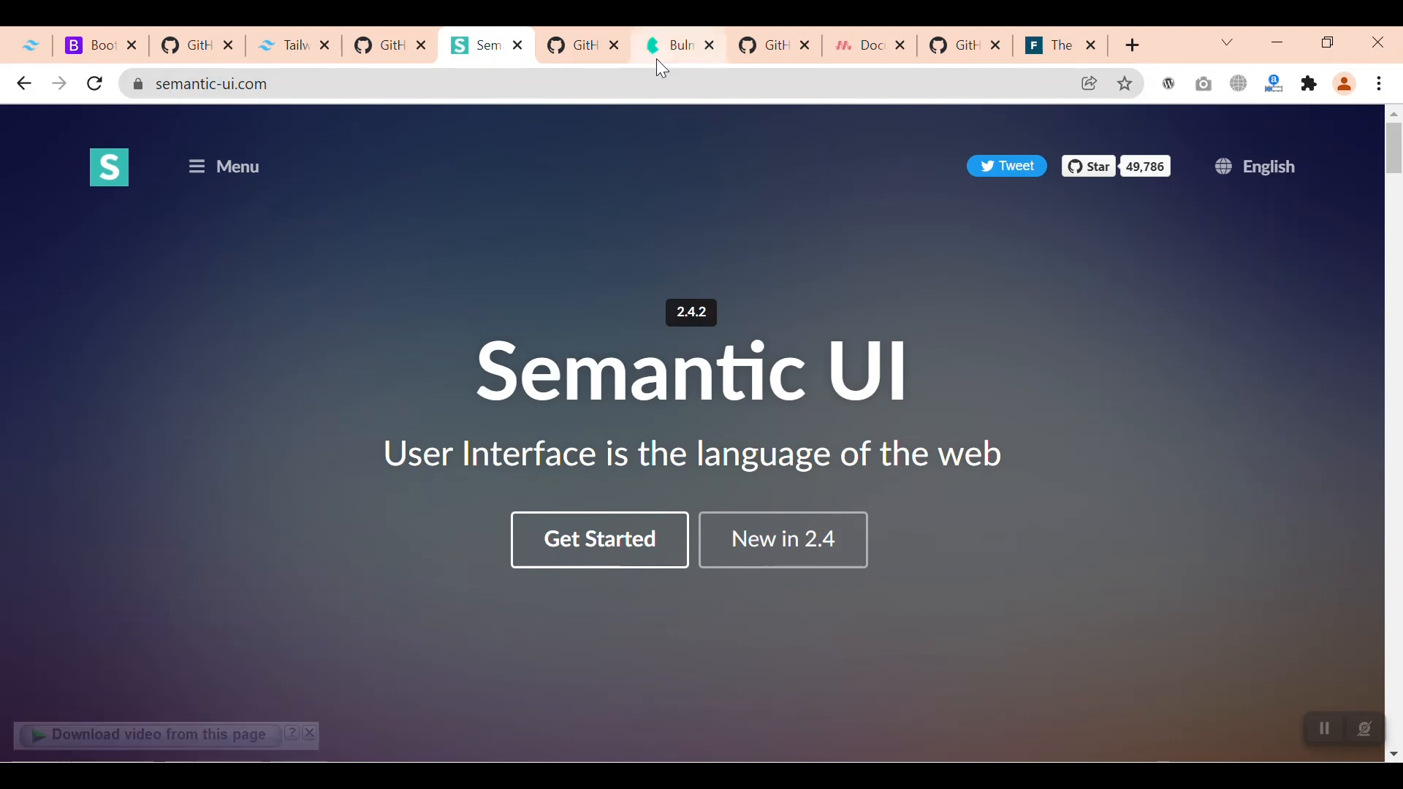
click(864, 45)
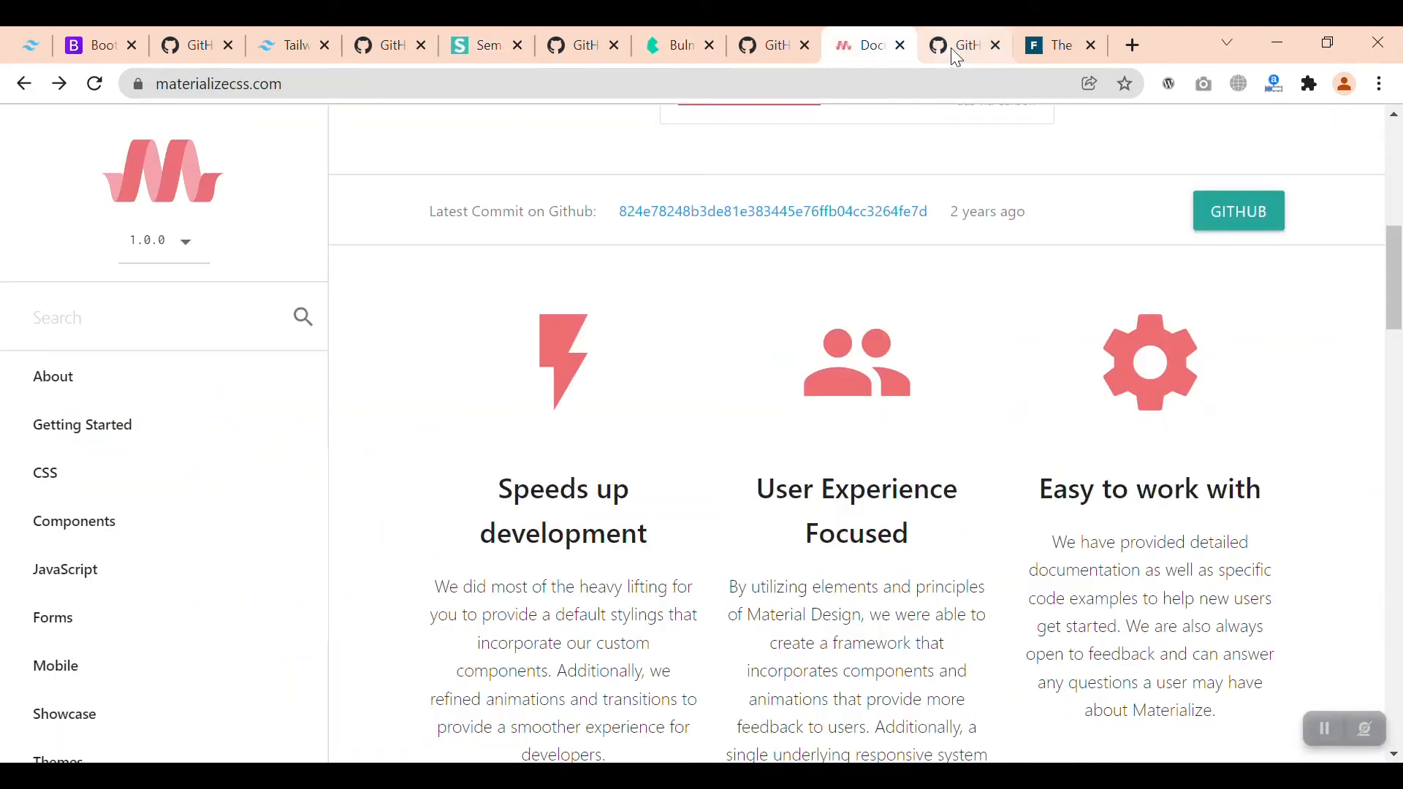
click(1055, 45)
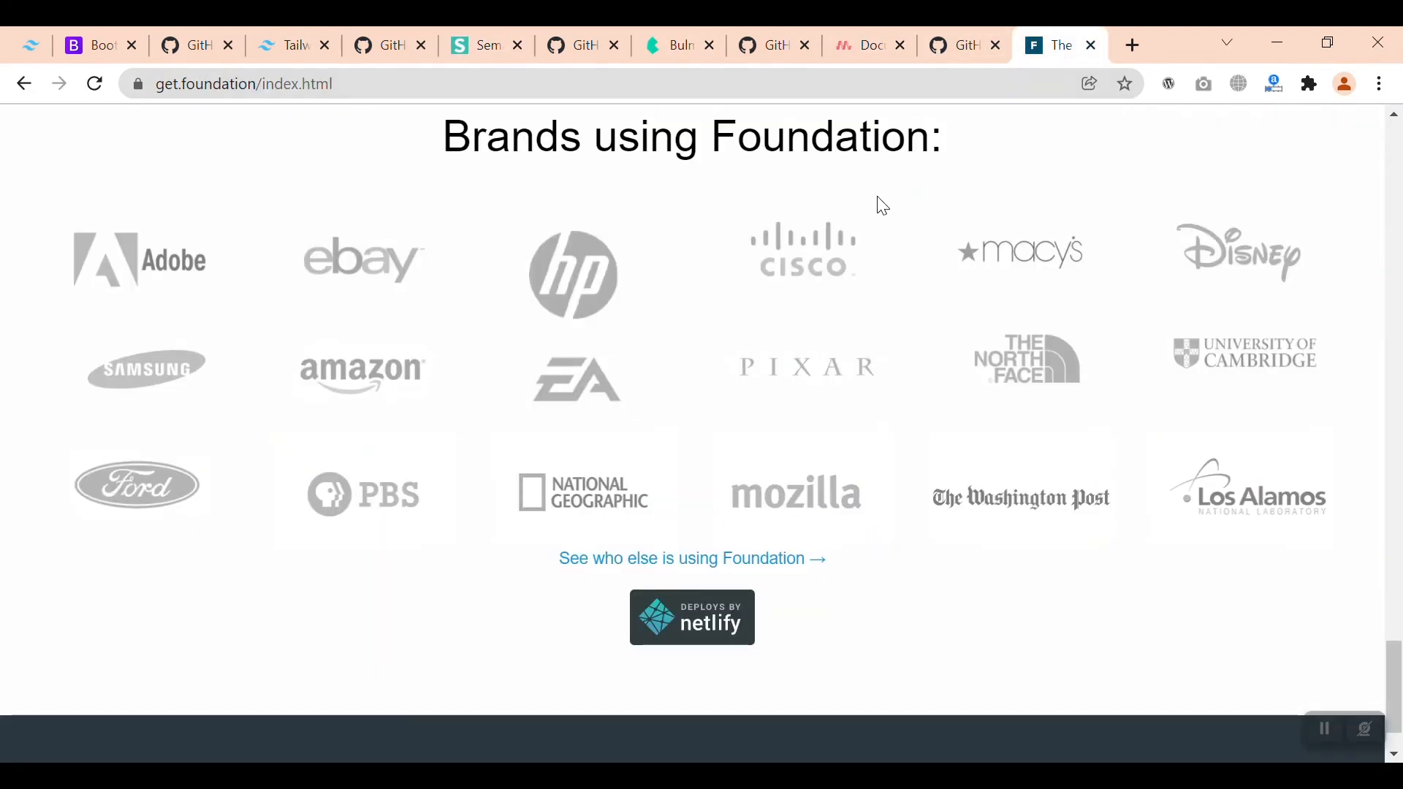
click(90, 45)
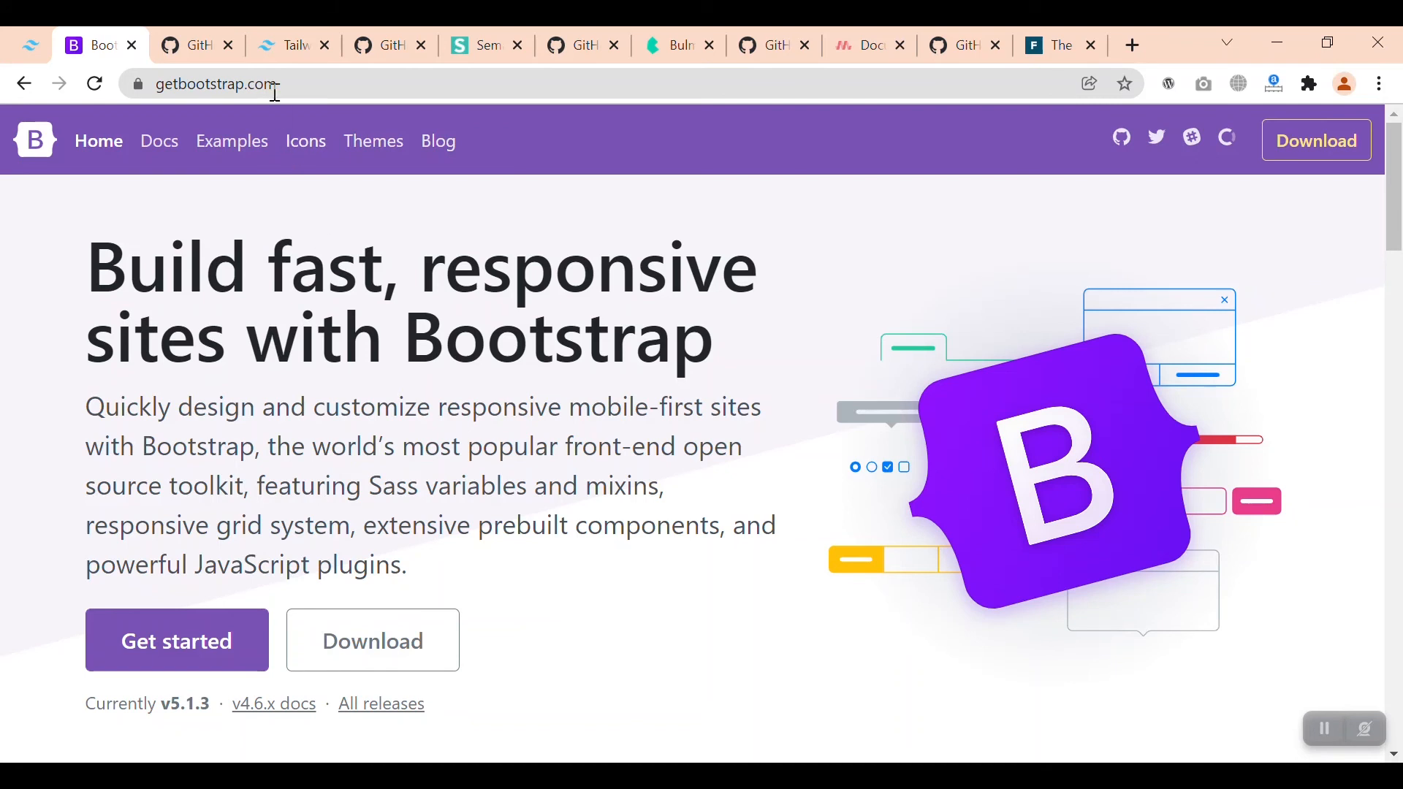
Step: Cycle through Bootstrap, Semantic UI, Bulma, Materialize and Foundation, ending on Tailwind CSS
click(291, 45)
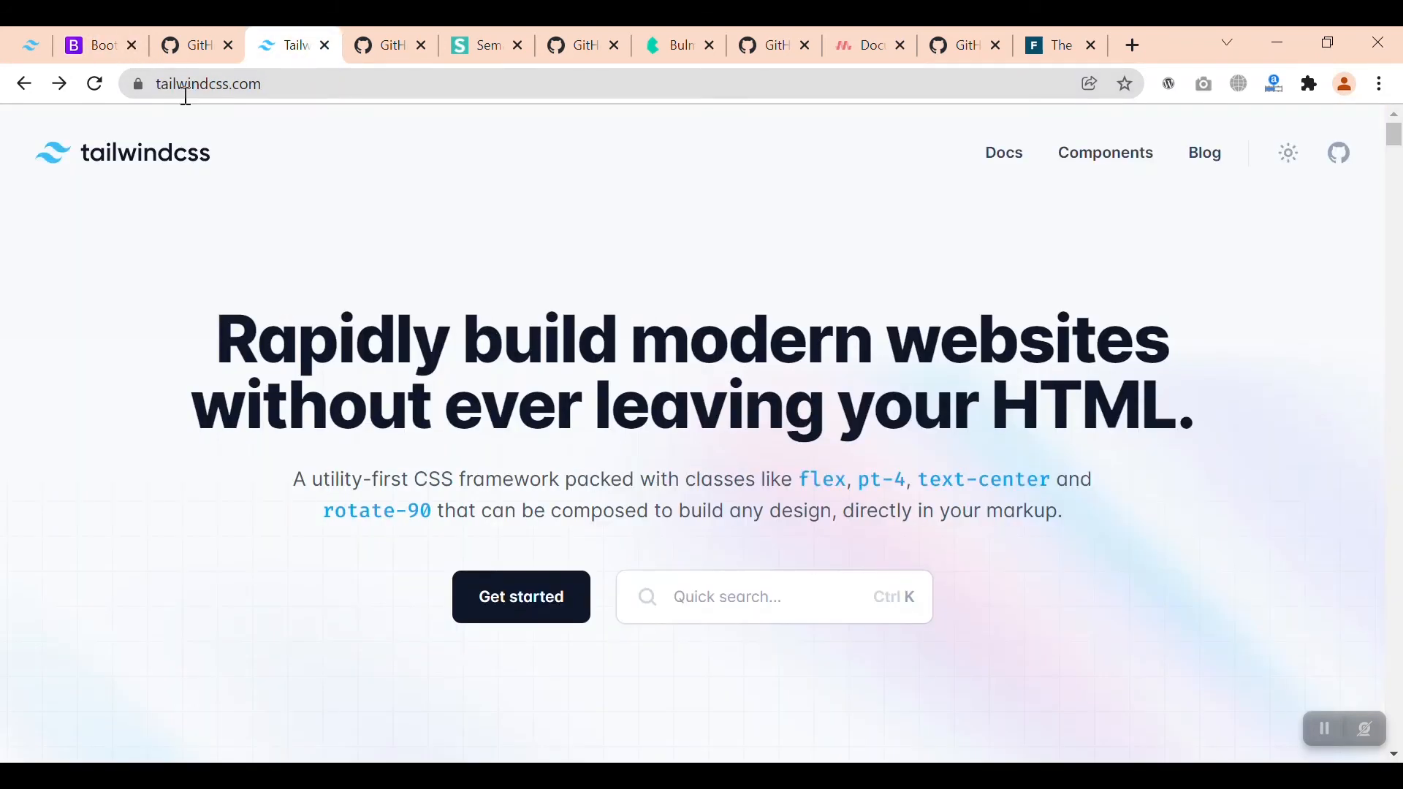
click(98, 45)
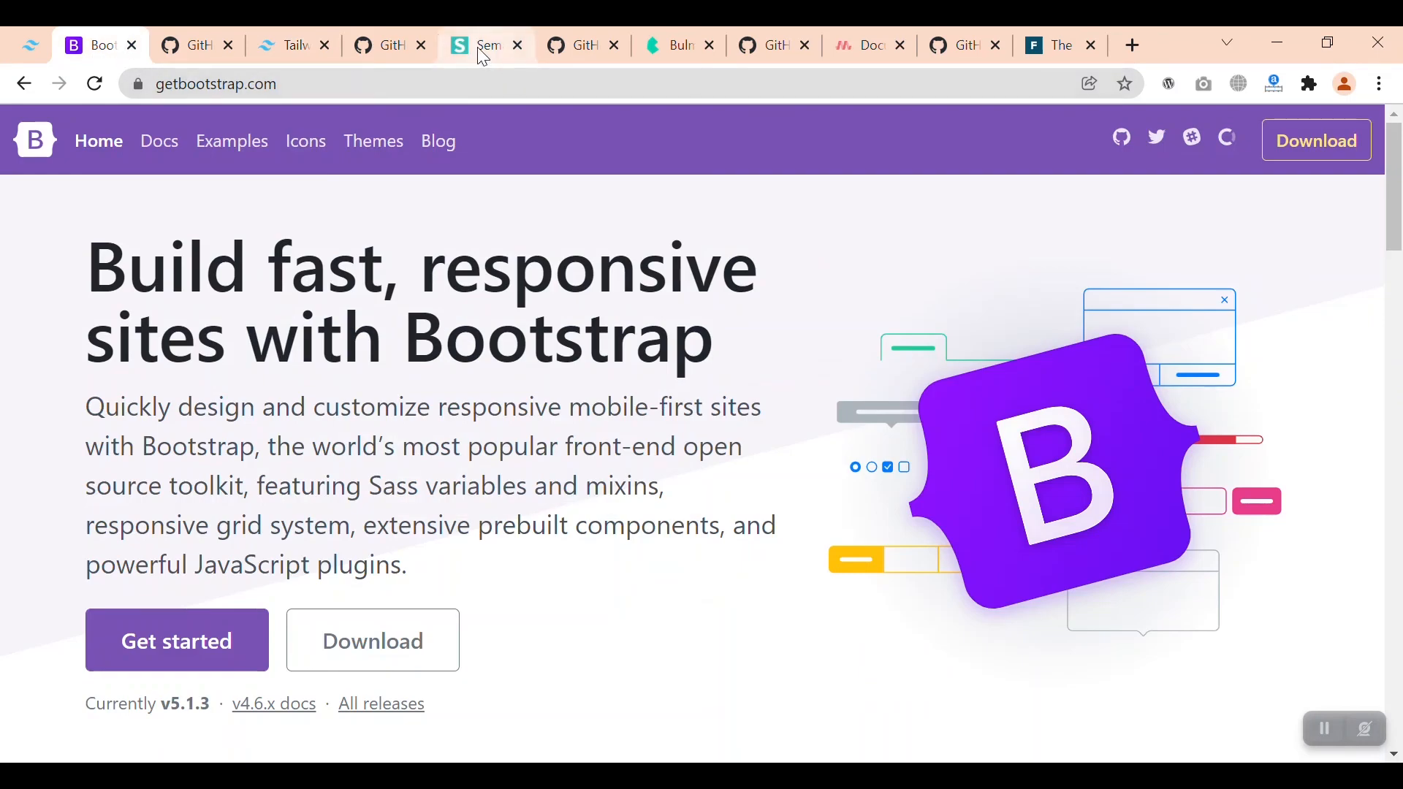
click(485, 45)
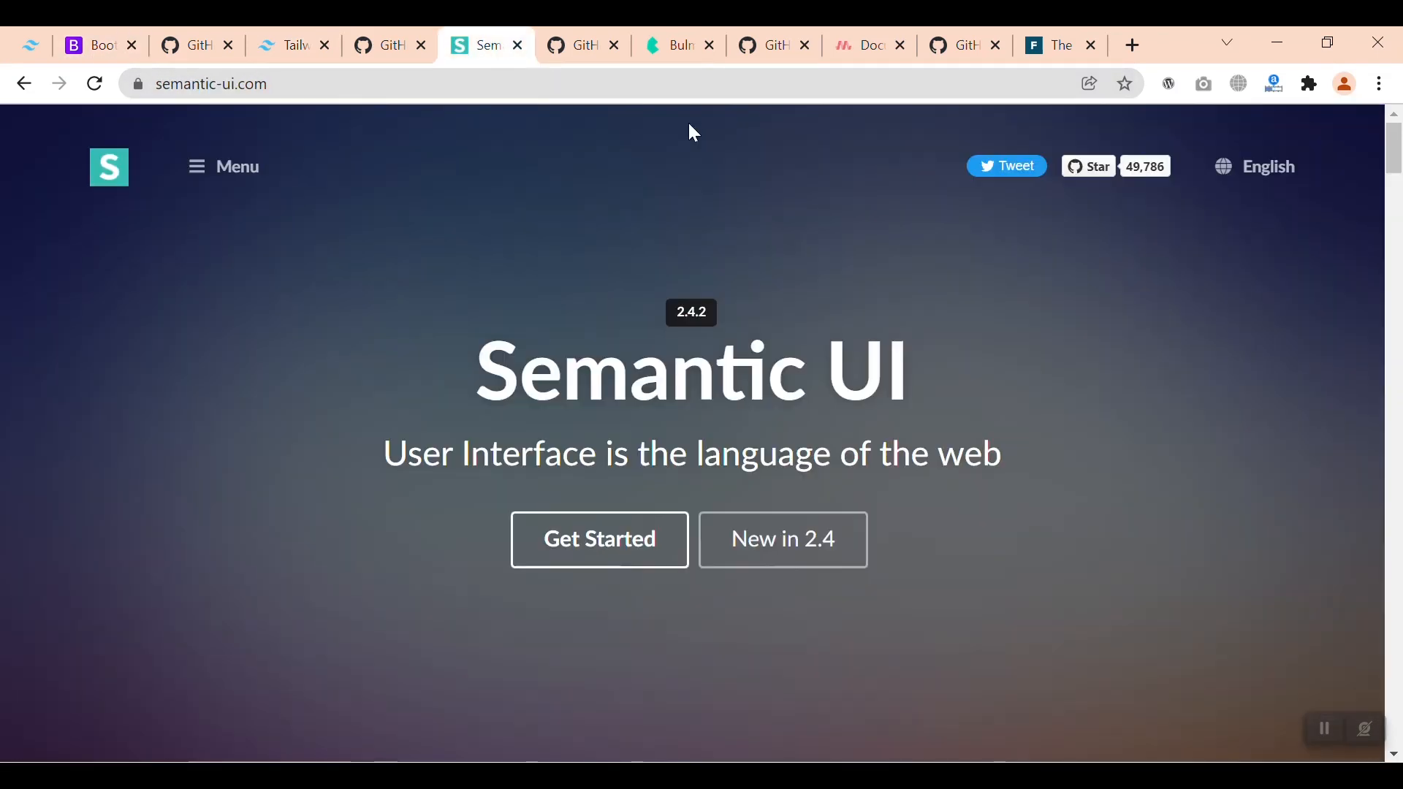
click(671, 45)
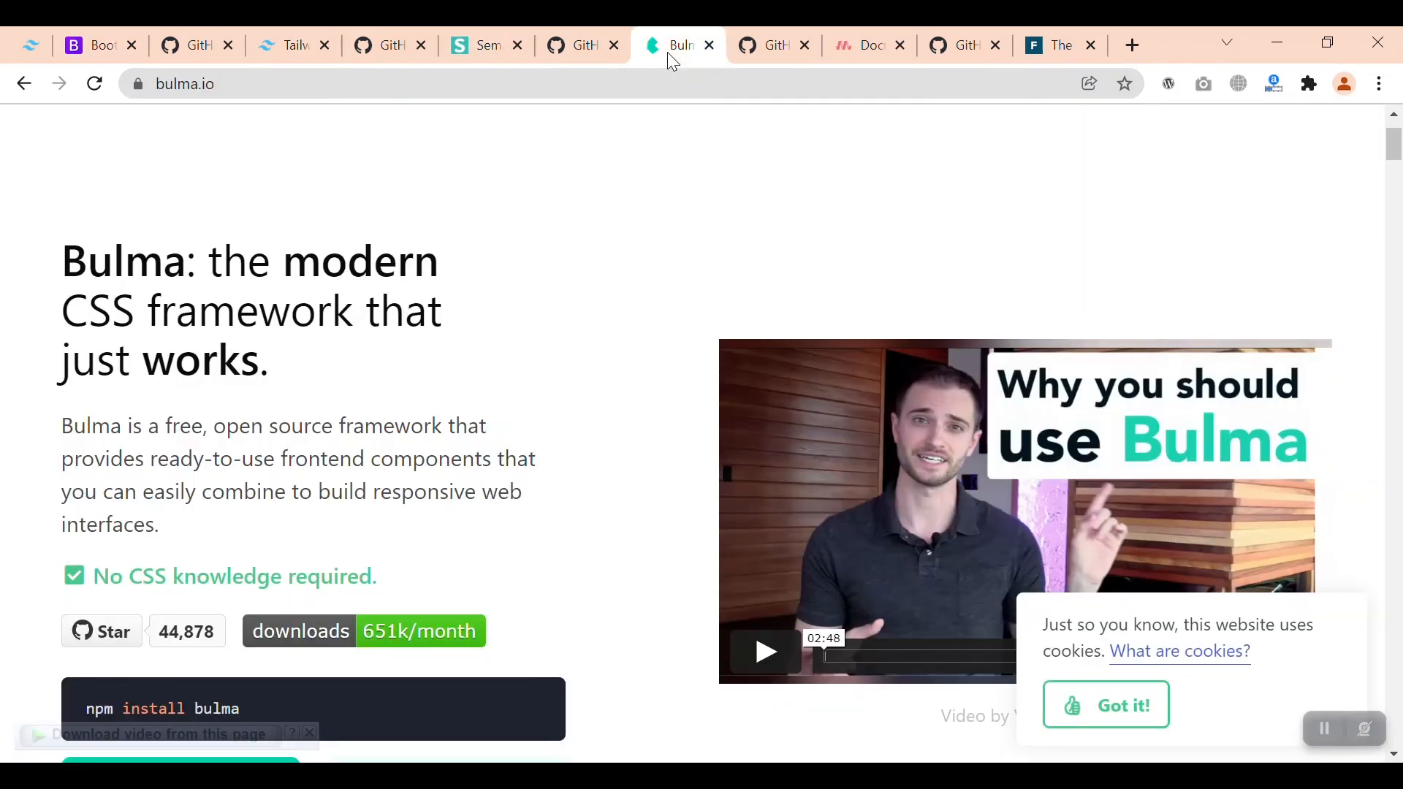
click(864, 46)
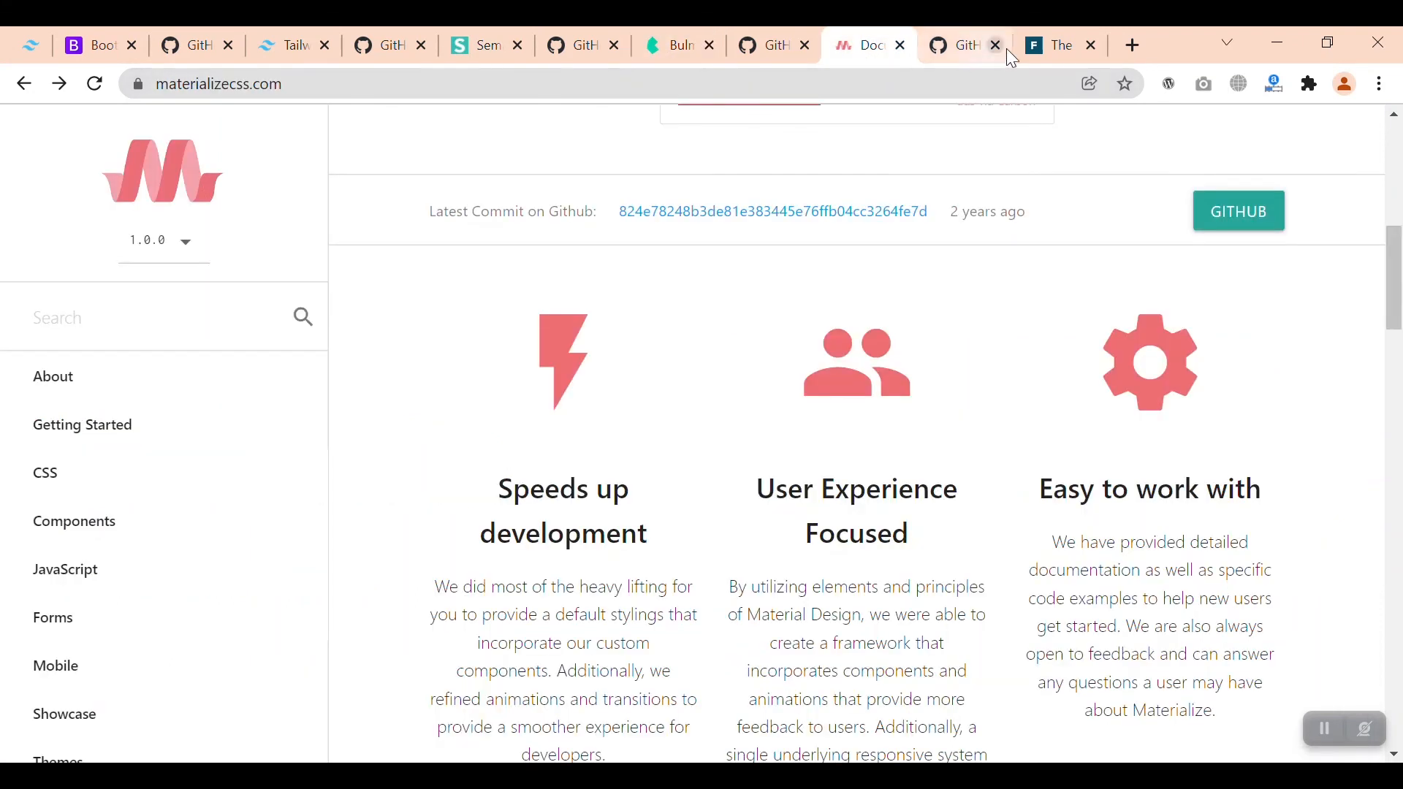
click(1059, 45)
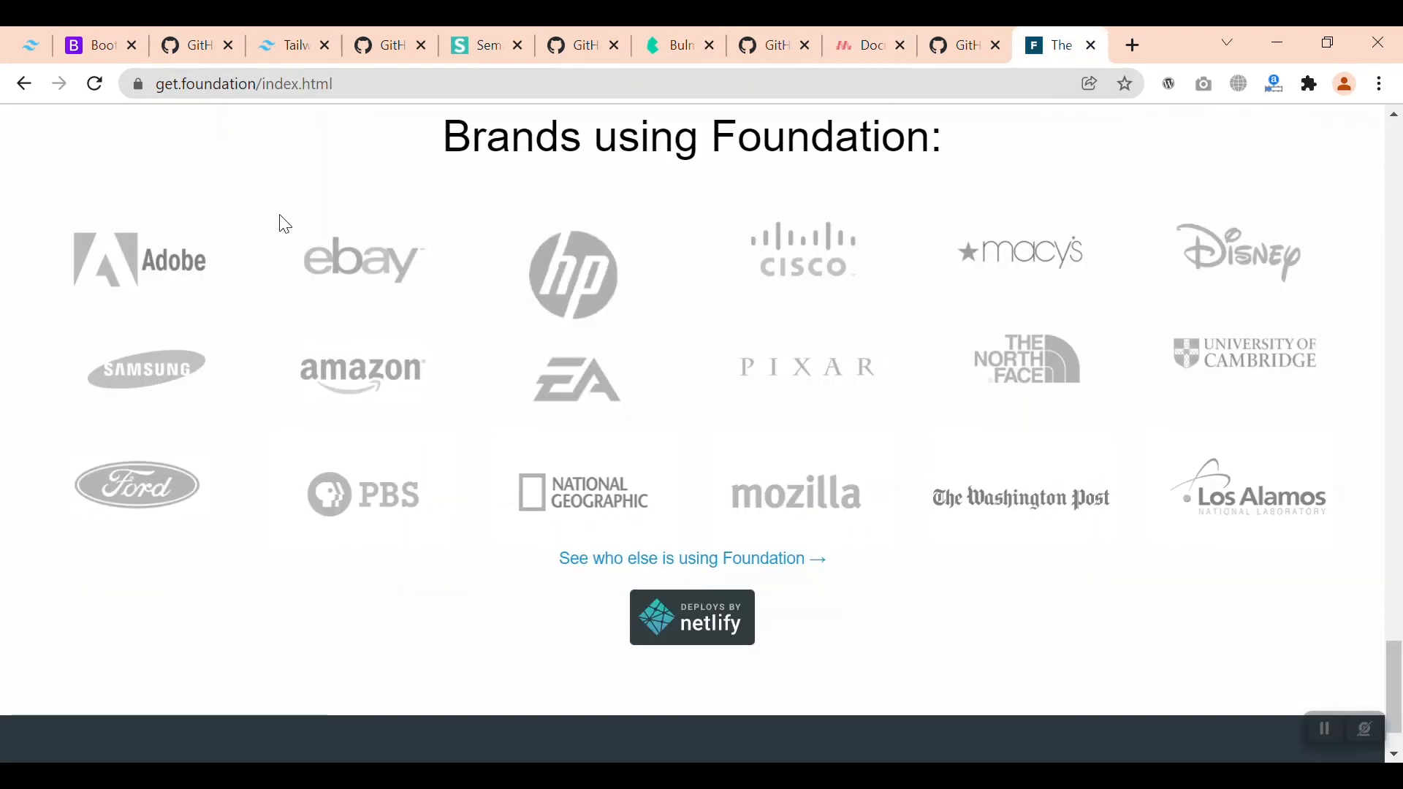
click(287, 45)
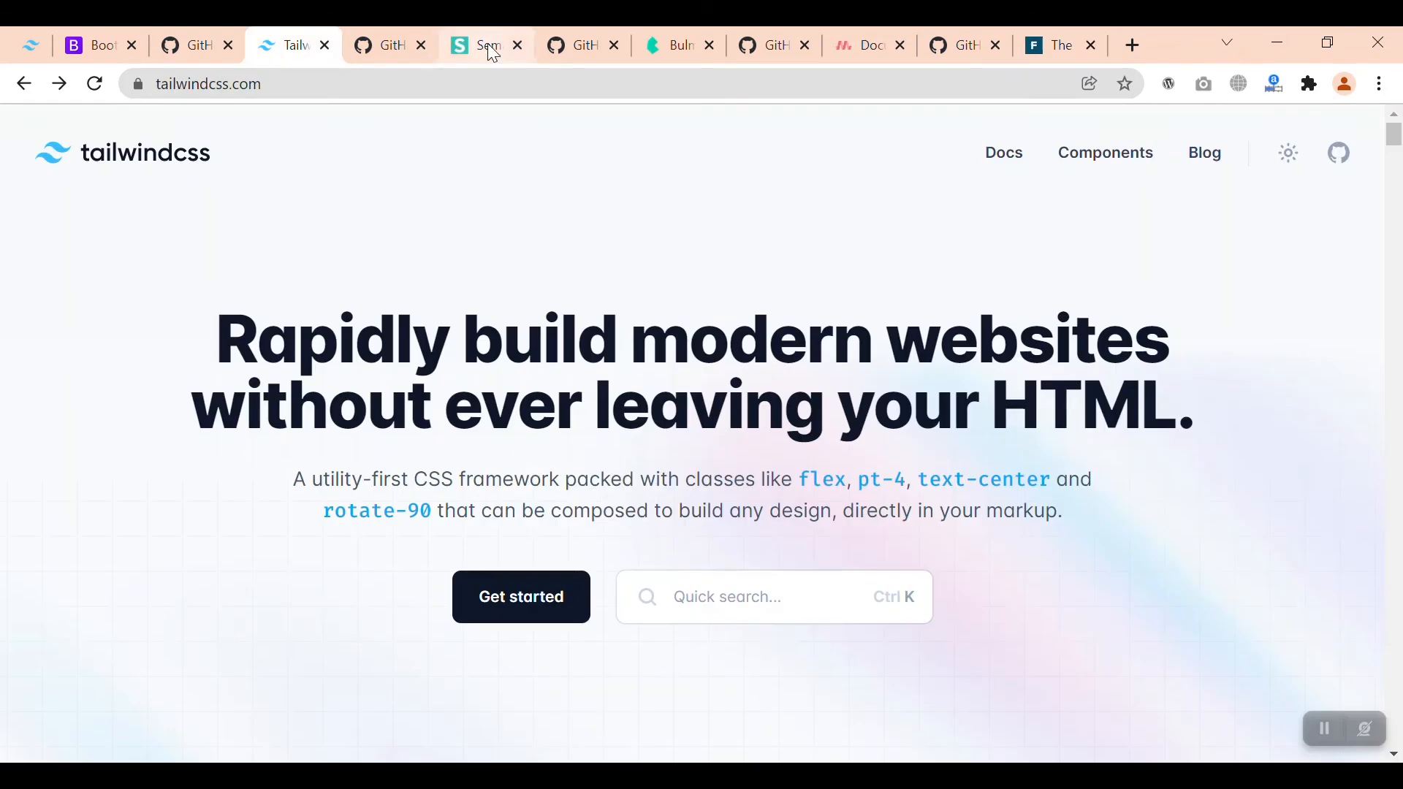
Step: Compare the Bootstrap, Semantic UI and Tailwind homepages, settling on Semantic UI
click(98, 45)
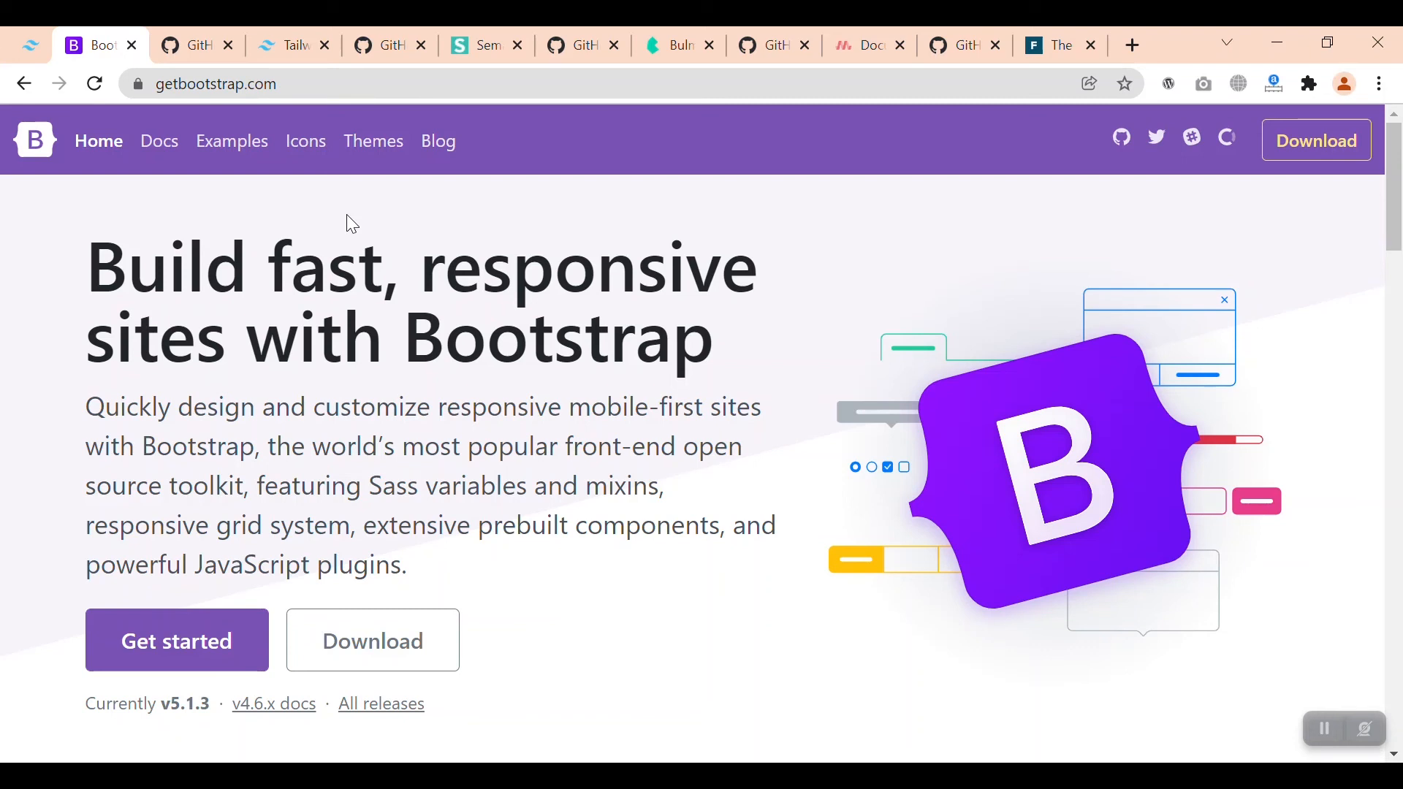
click(484, 45)
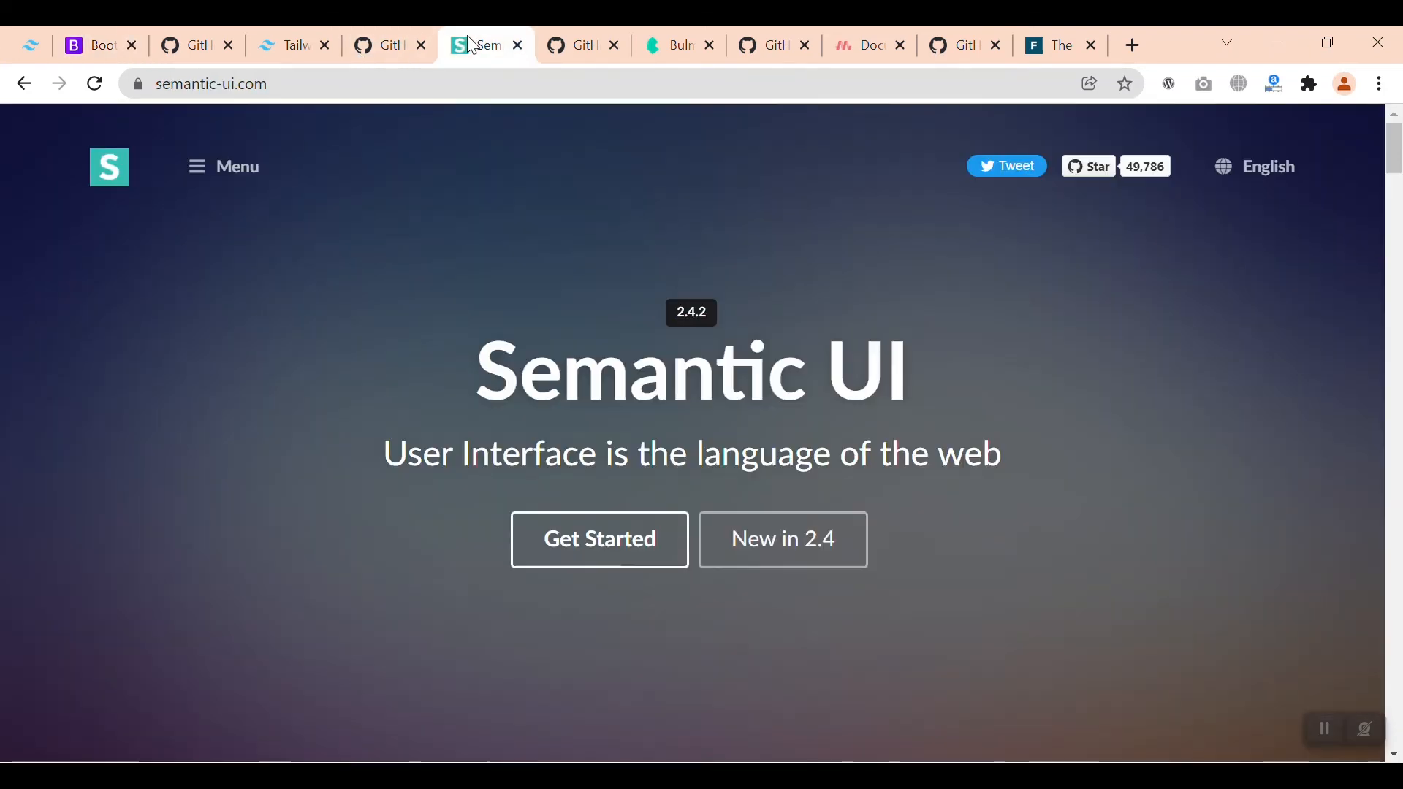
click(291, 45)
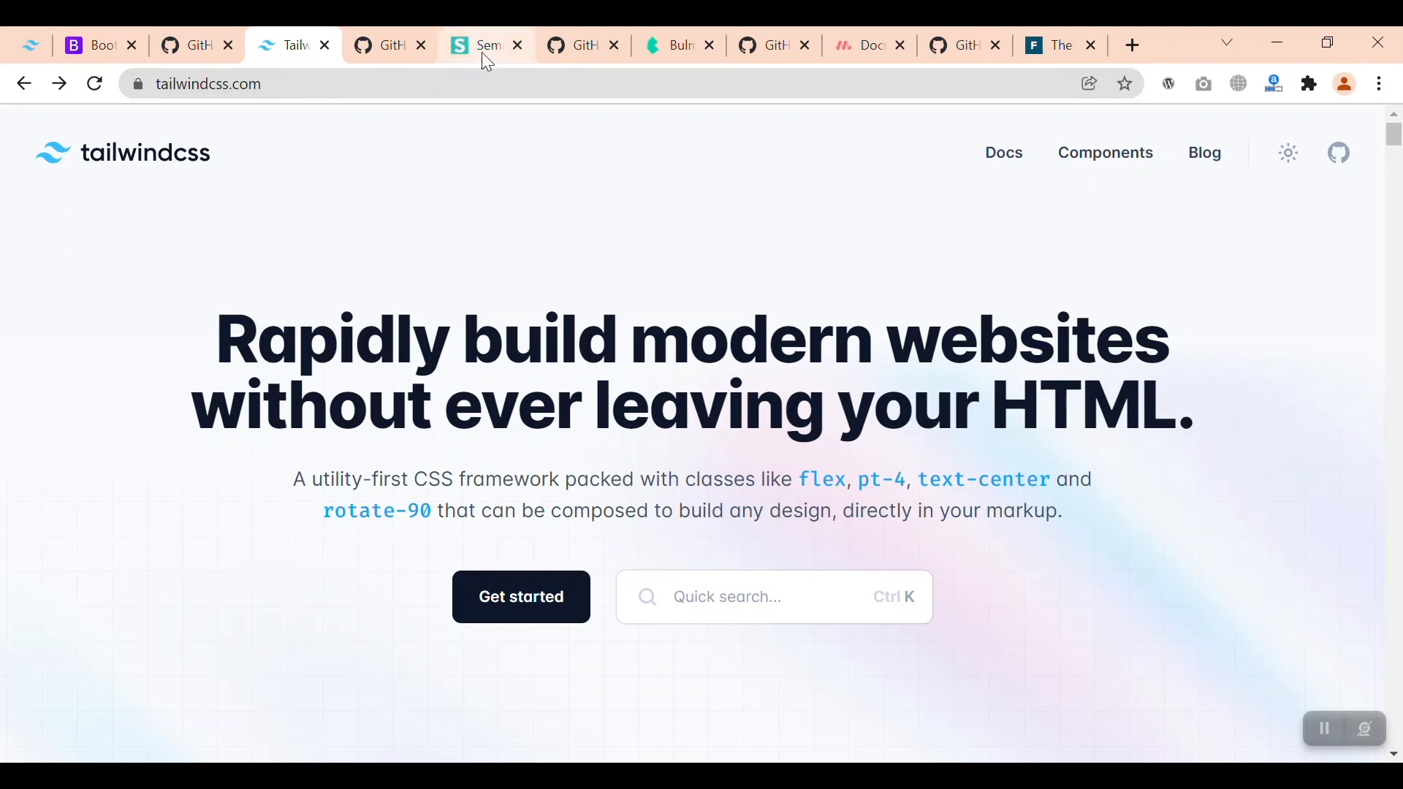
click(483, 46)
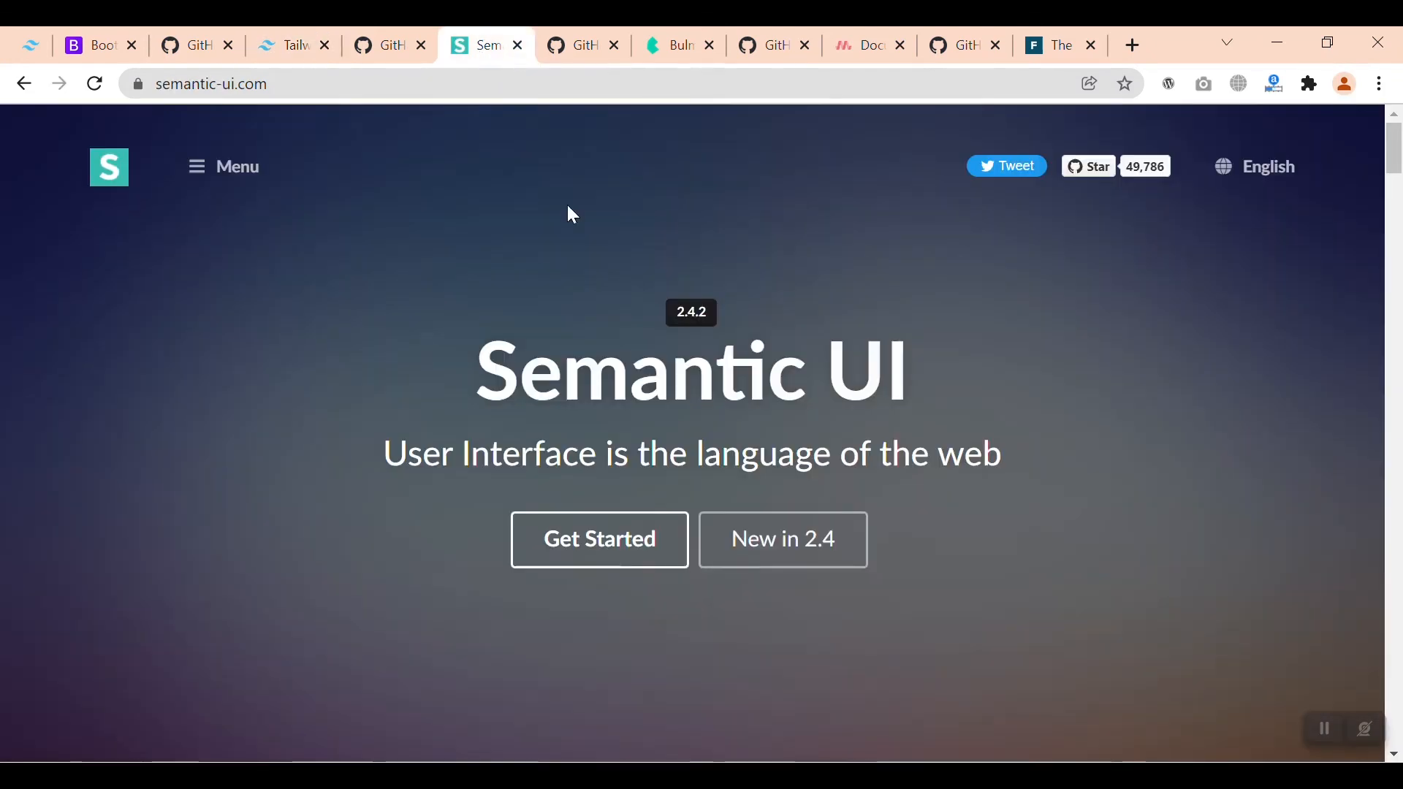
mouse_move(608, 268)
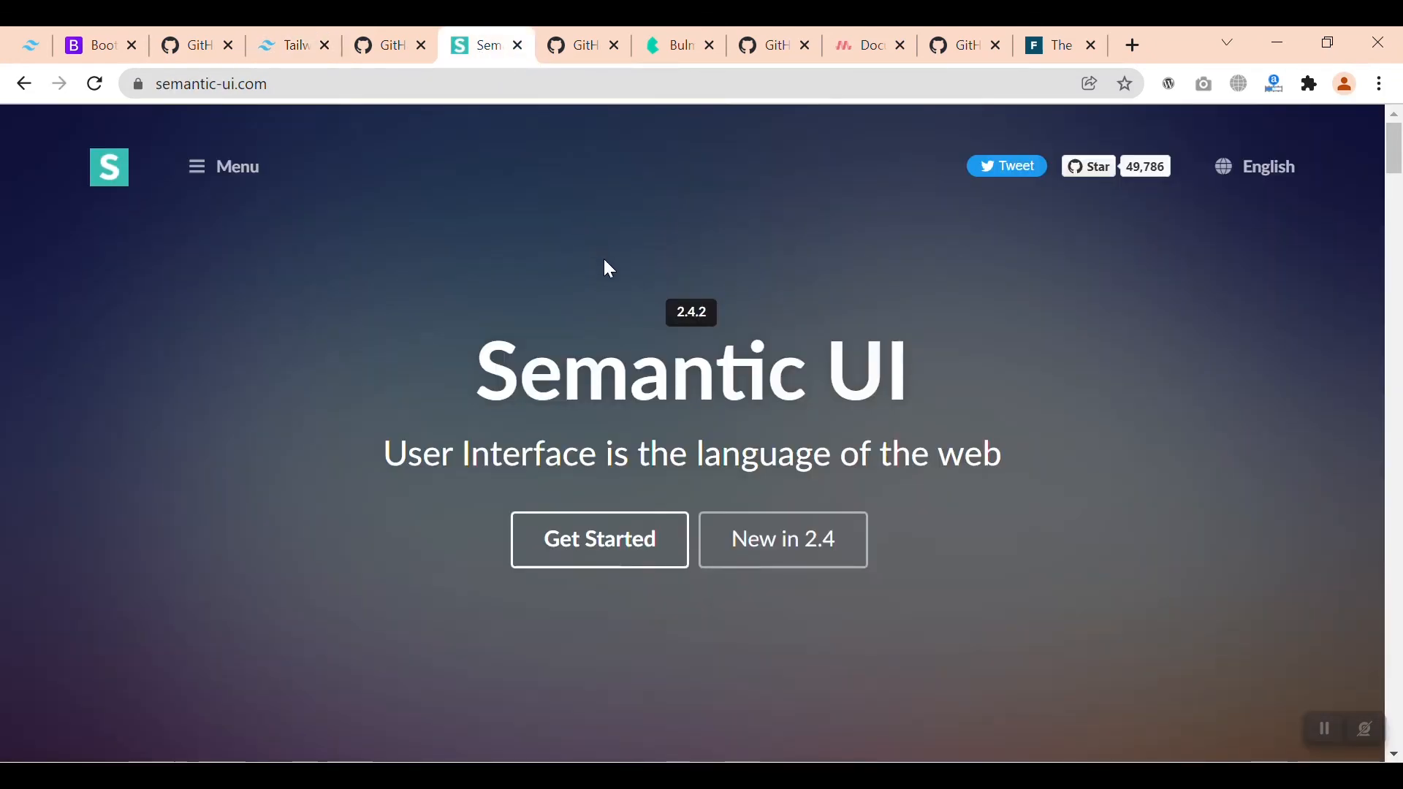
Step: Scroll the Semantic UI homepage to the sign-up area and back to Simplified Debugging
scroll(down, 3)
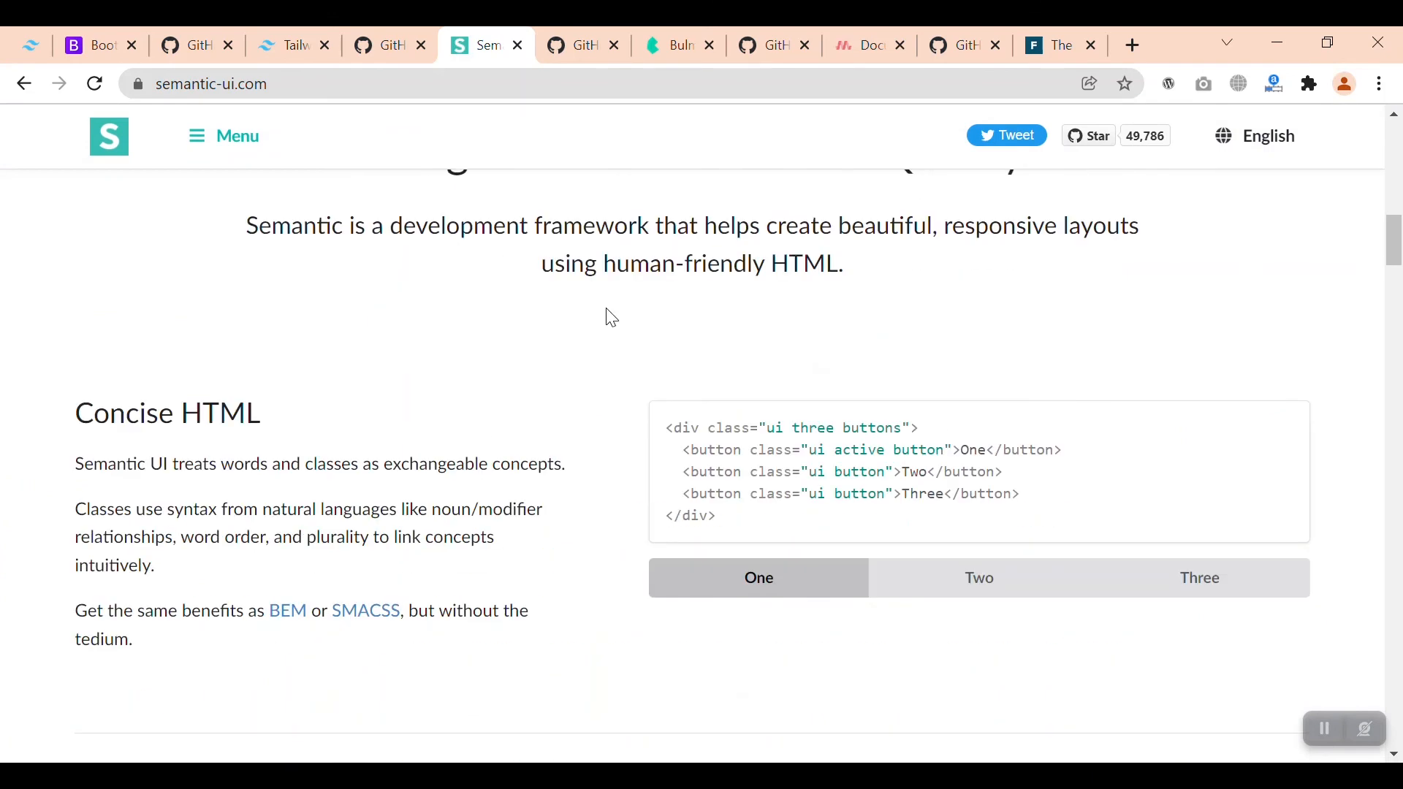
scroll(down, 3)
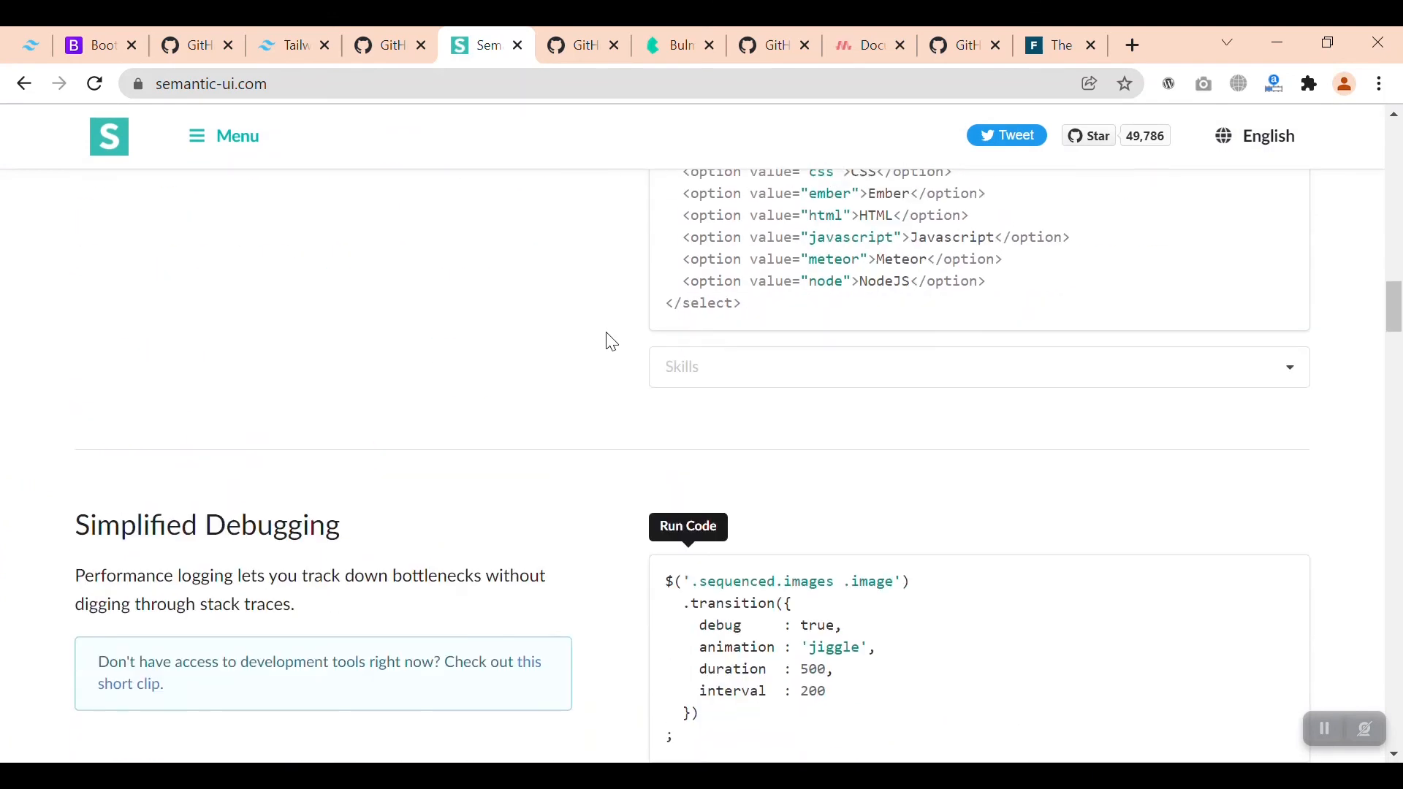
scroll(down, 3)
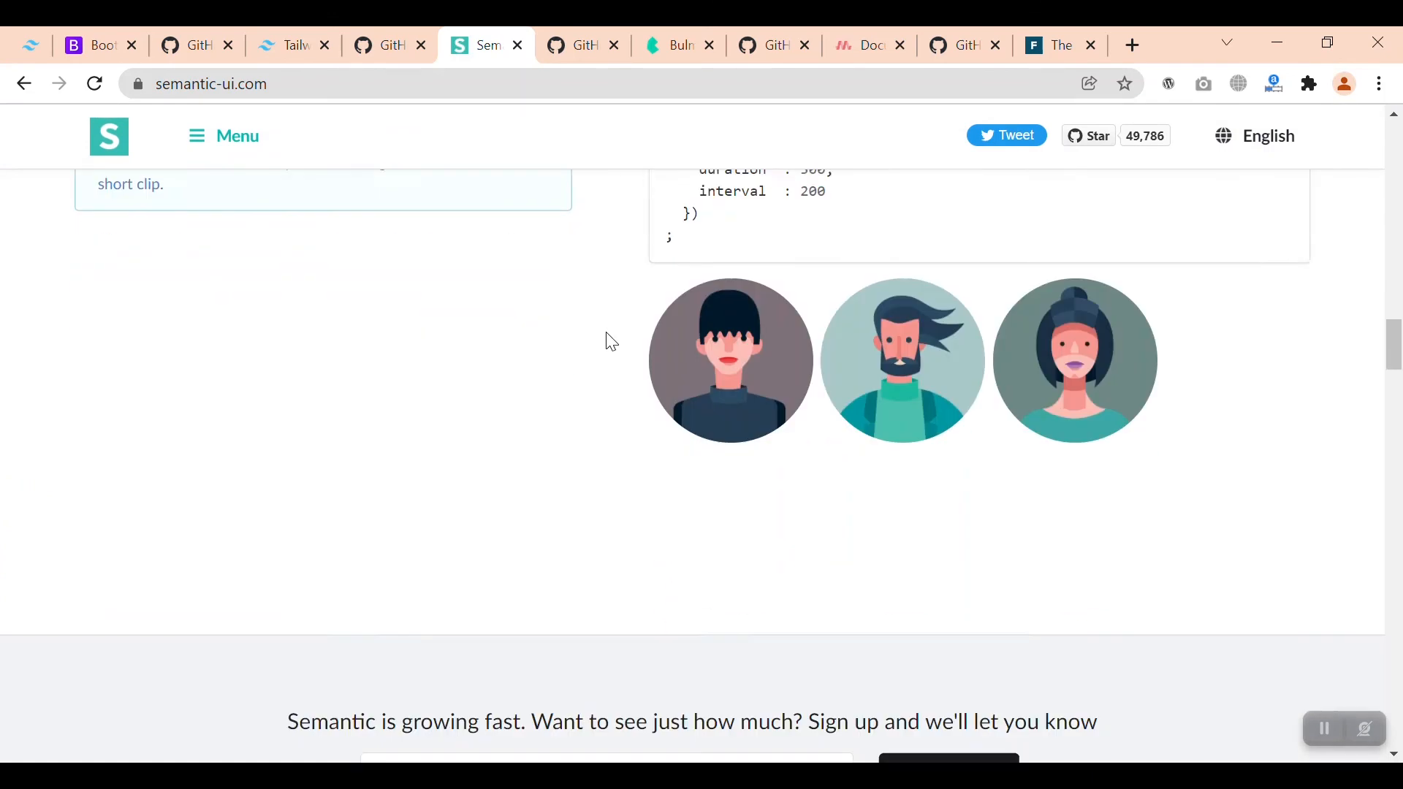
scroll(down, 3)
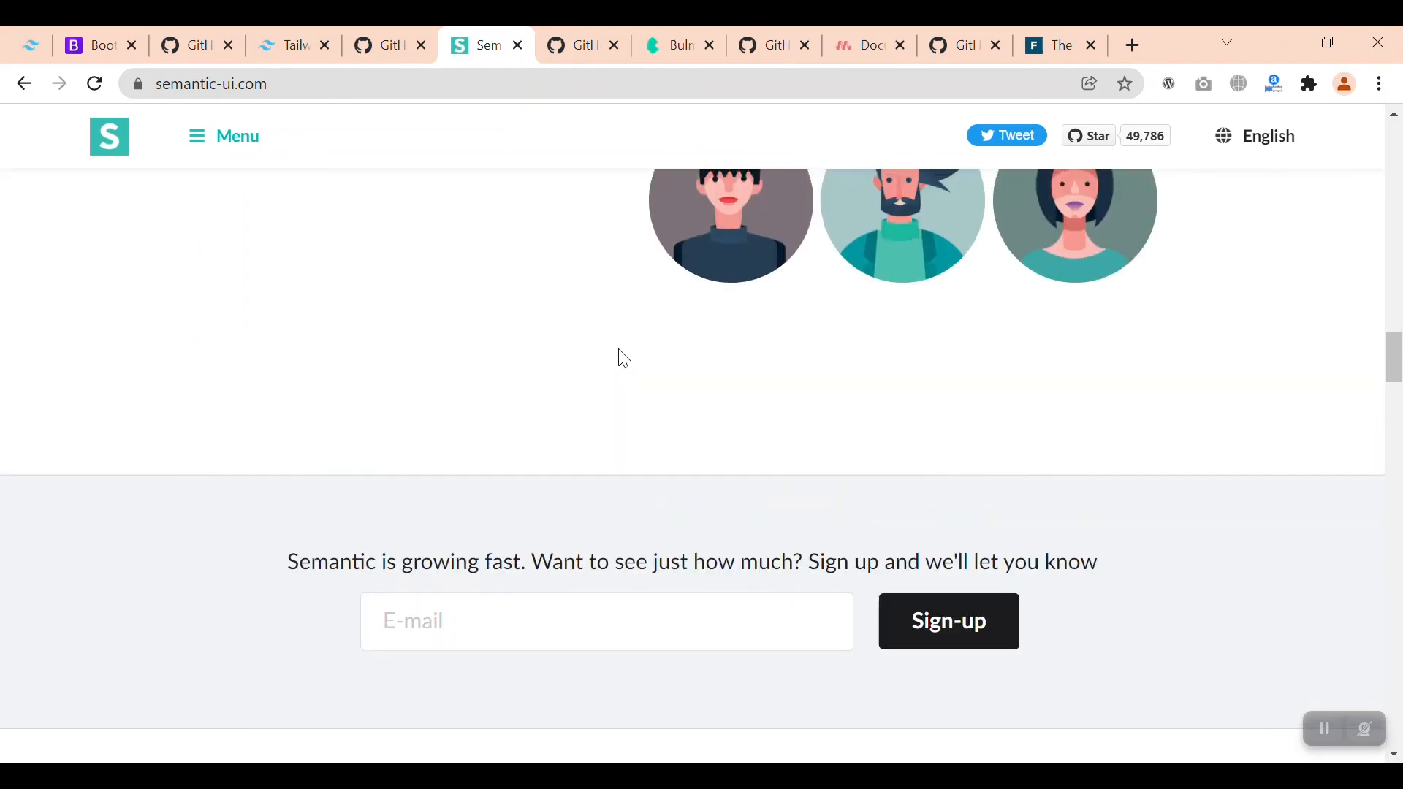
scroll(up, 3)
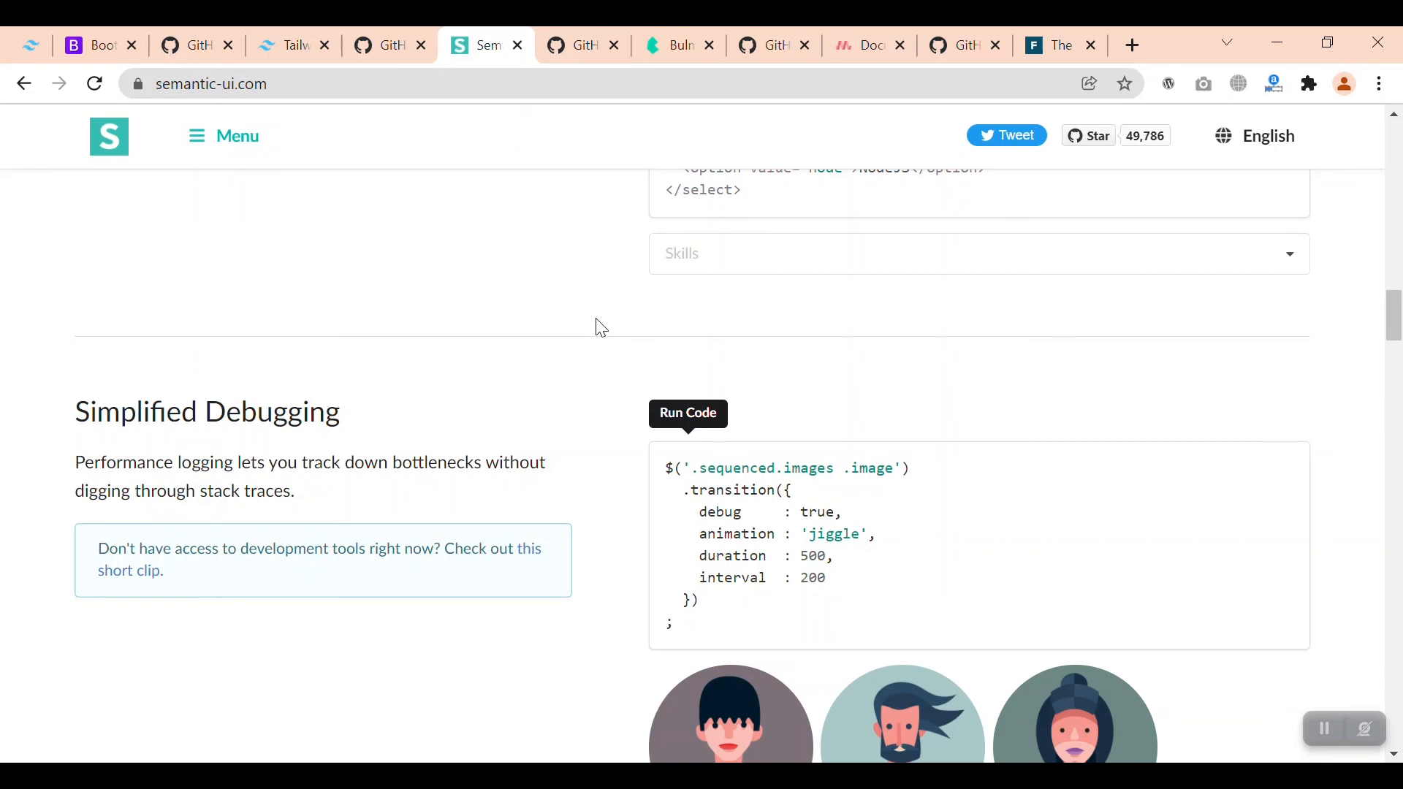
mouse_move(380, 34)
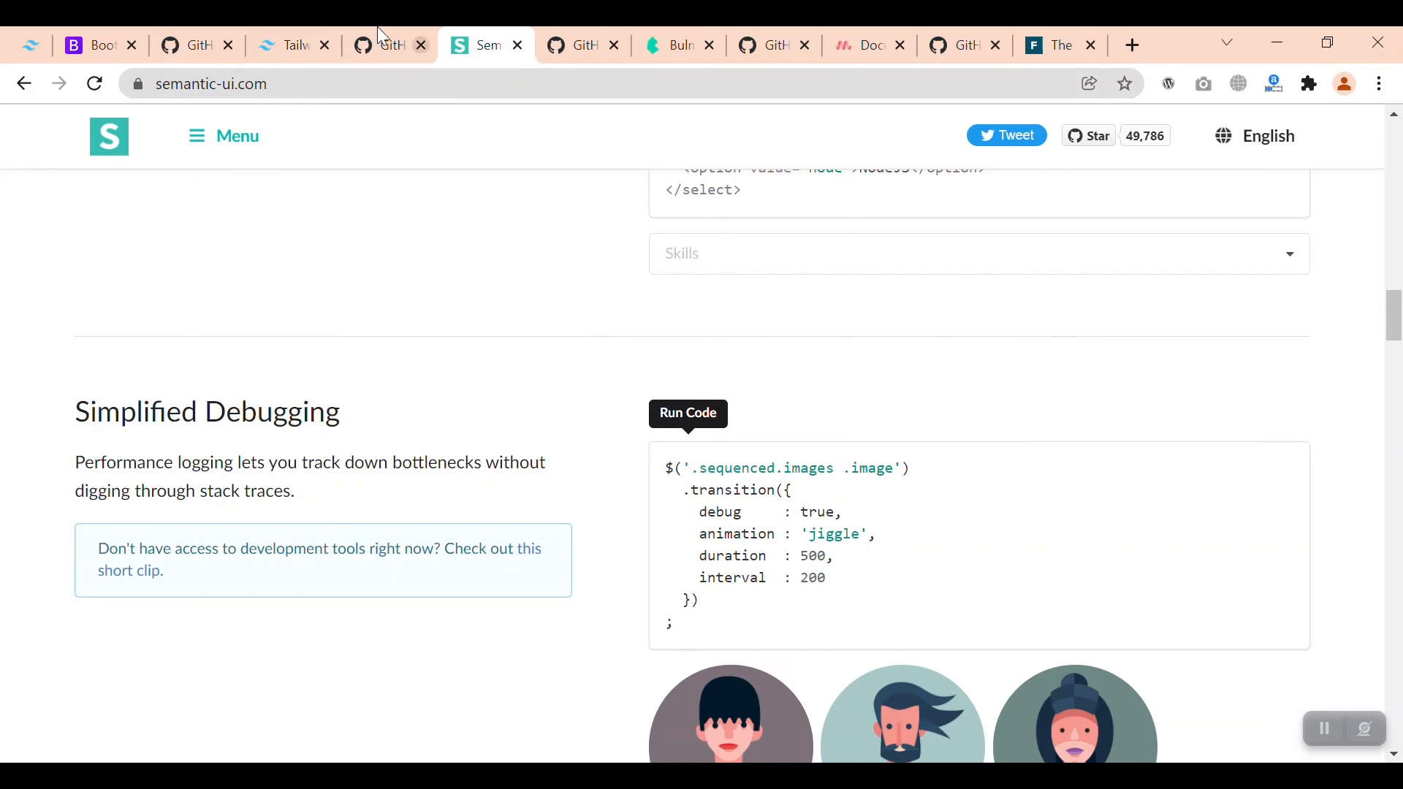
Step: Flip between Tailwind CSS and Semantic UI, ending on the Tailwind CSS homepage
click(290, 45)
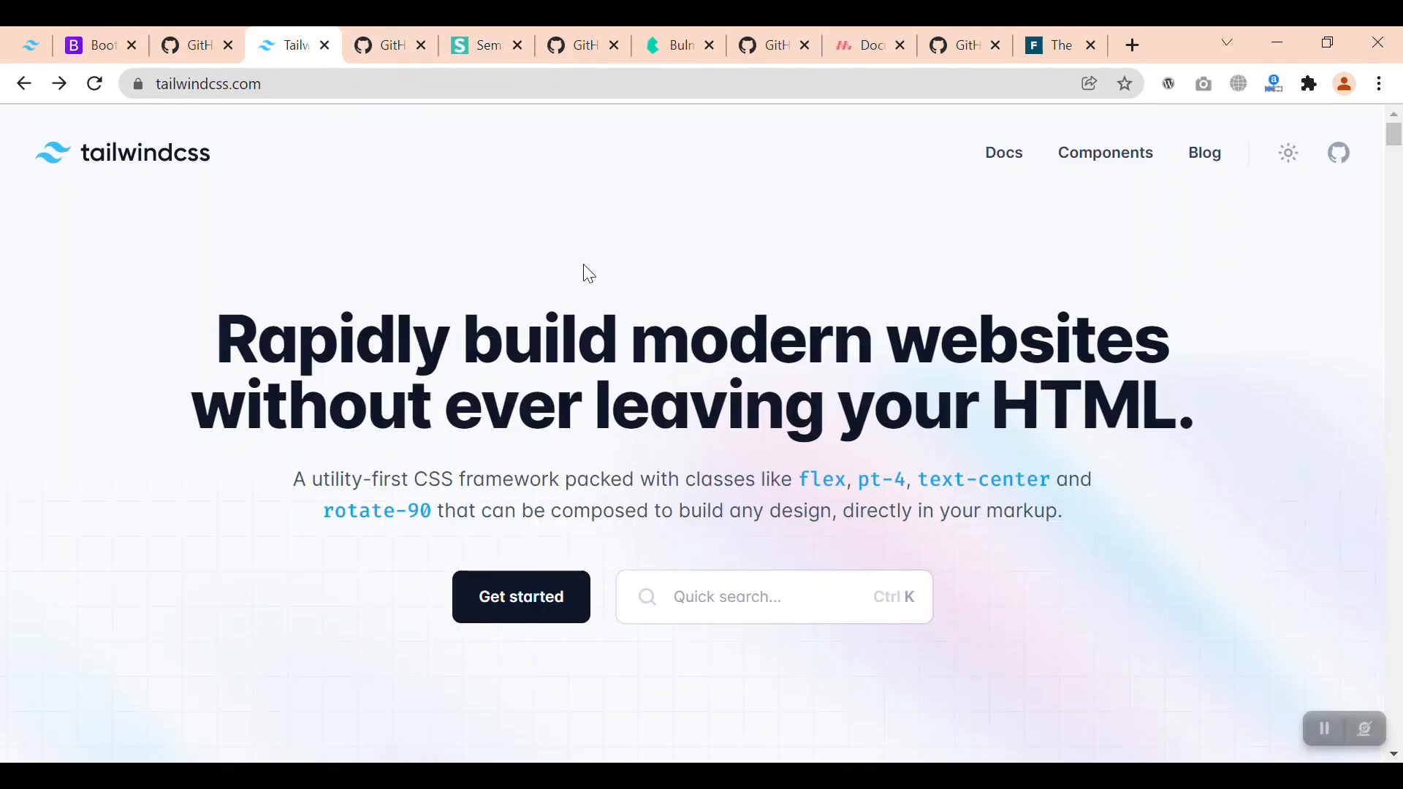
click(485, 45)
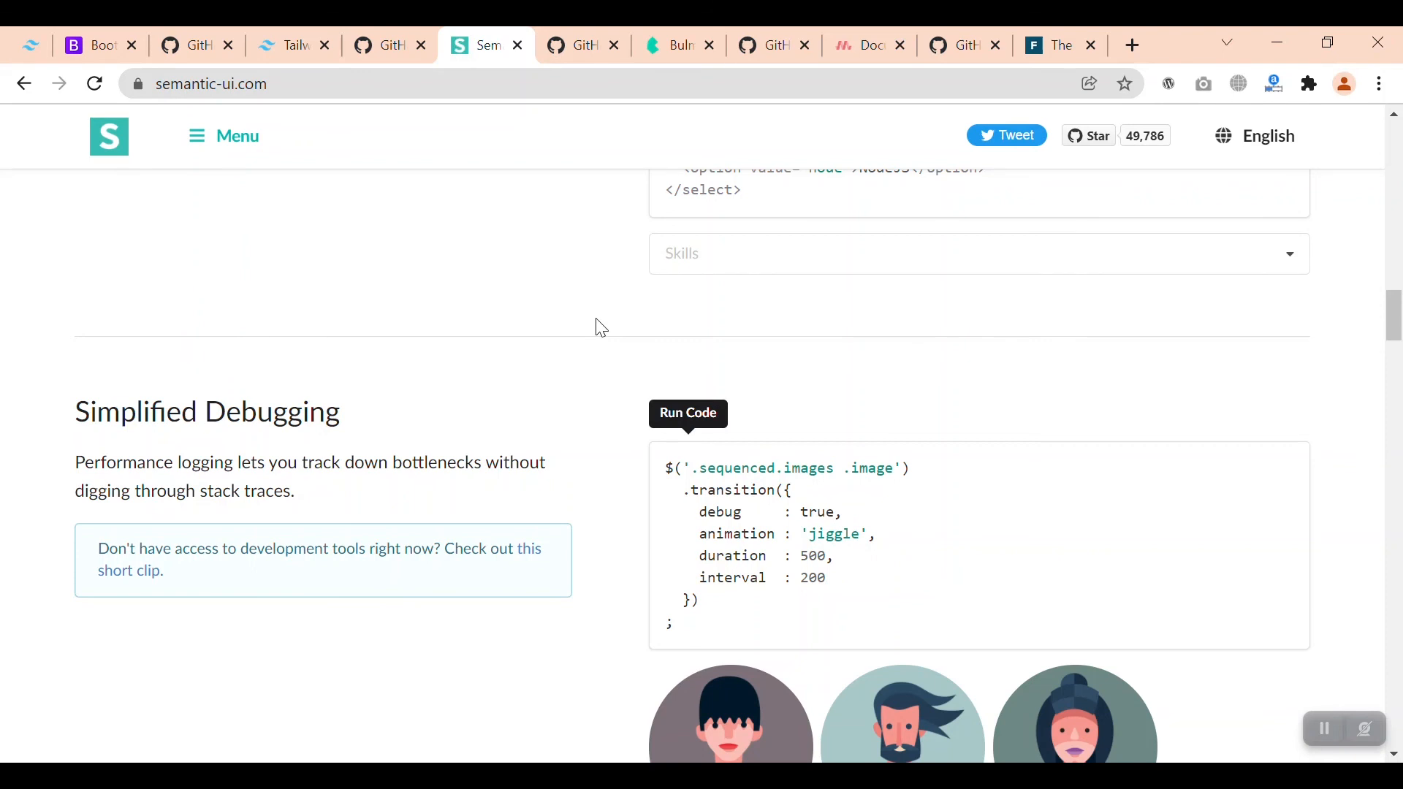
click(292, 45)
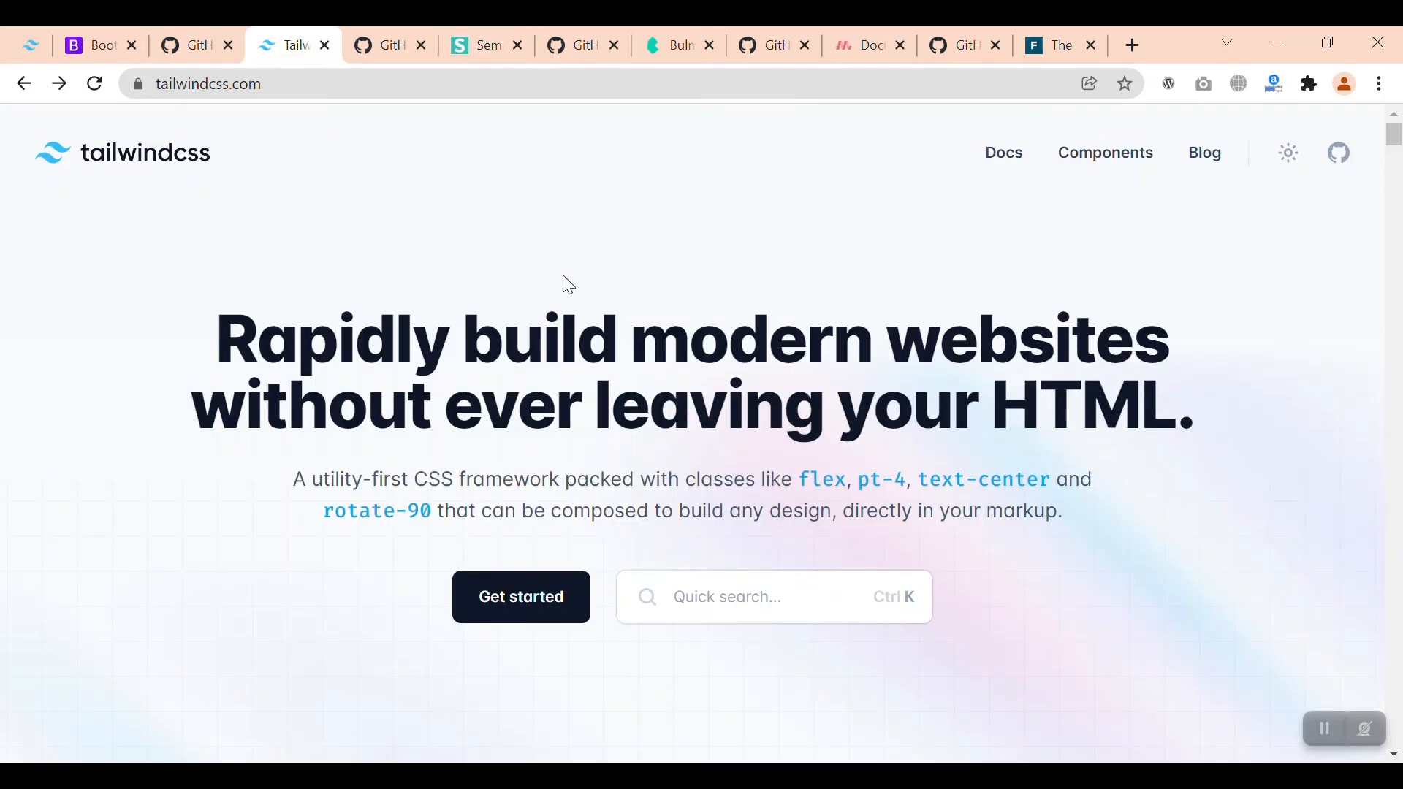